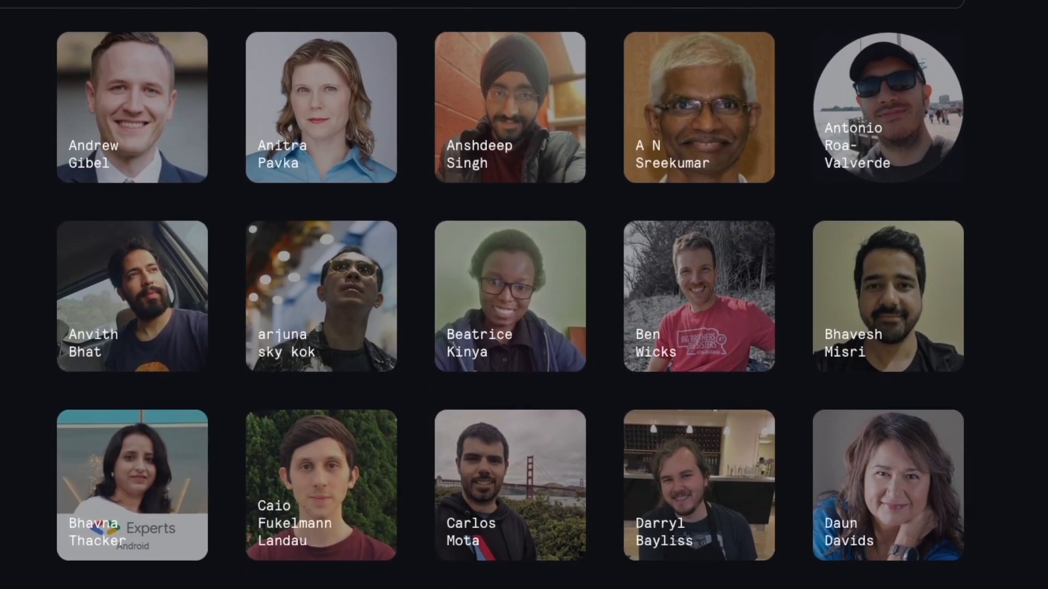
# Step: Browse Kodeco's articles, courses and books, then read Unity Apprentice Chapter 8 on scriptable objects
pyautogui.click(245, 32)
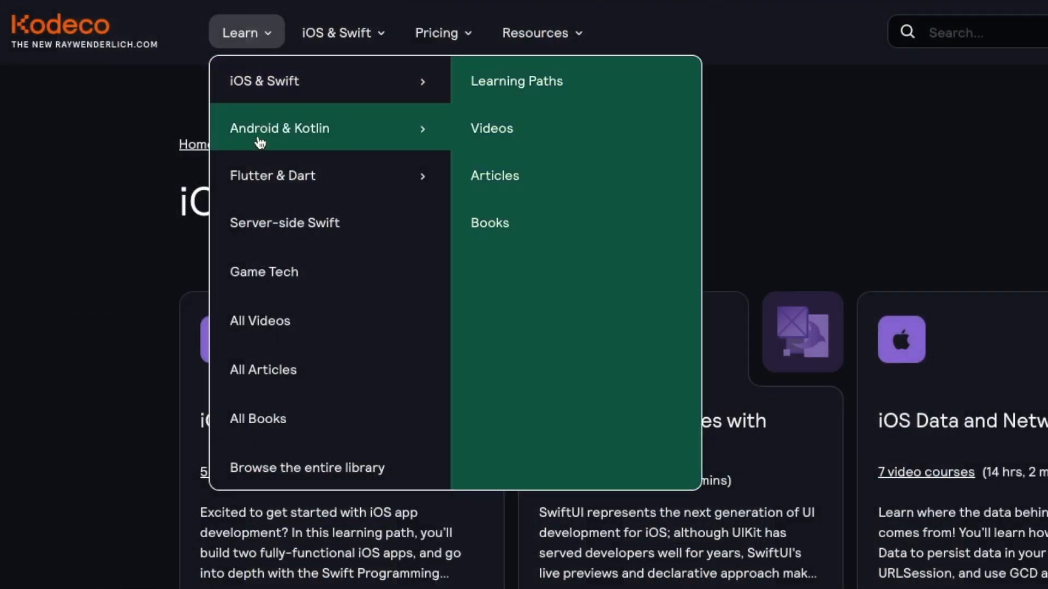
pyautogui.moveTo(285, 223)
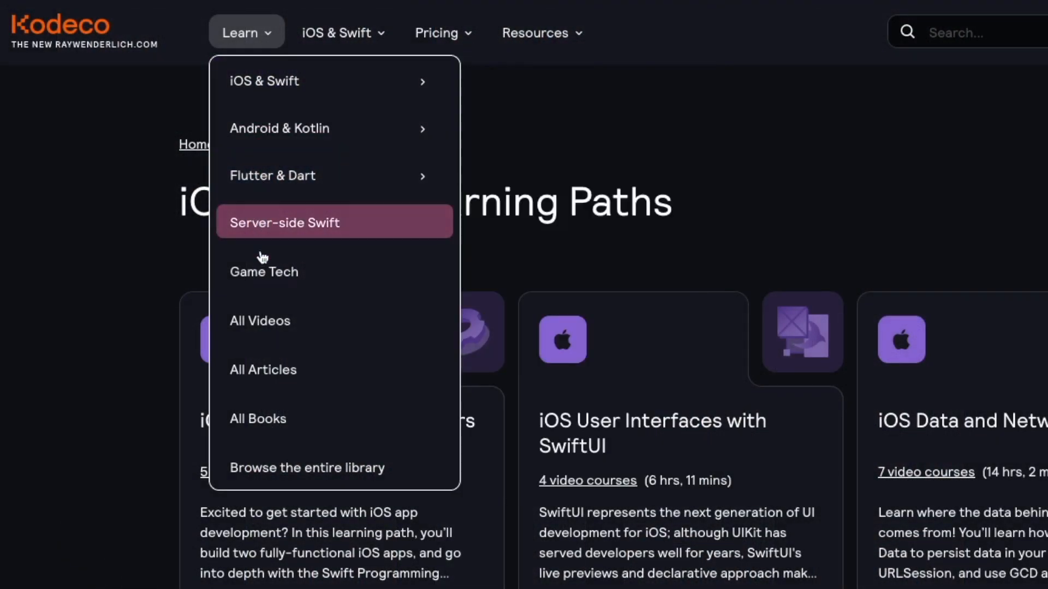
pyautogui.moveTo(264, 270)
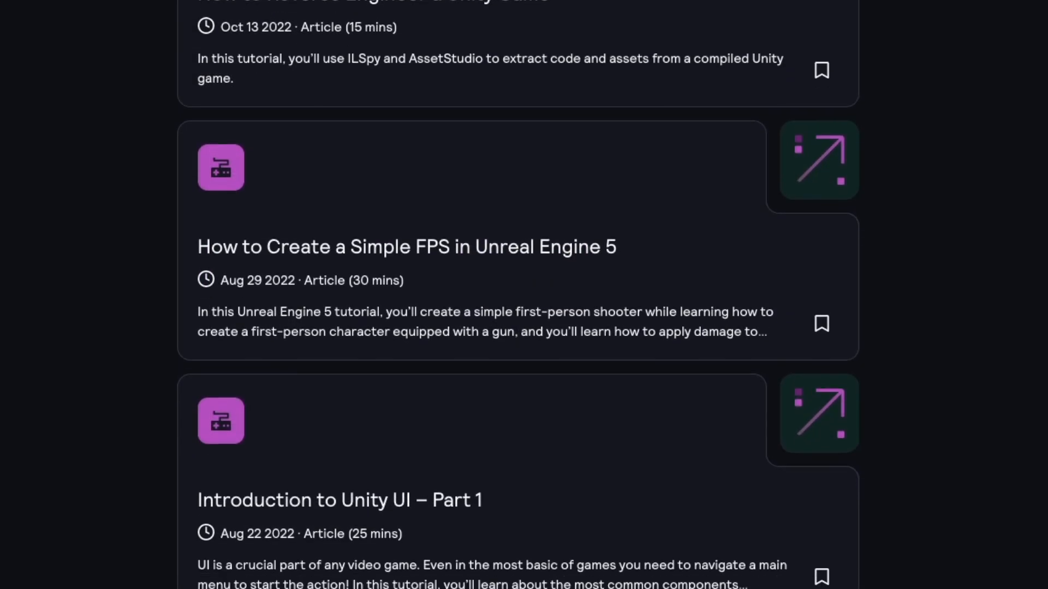
pyautogui.scroll(-3)
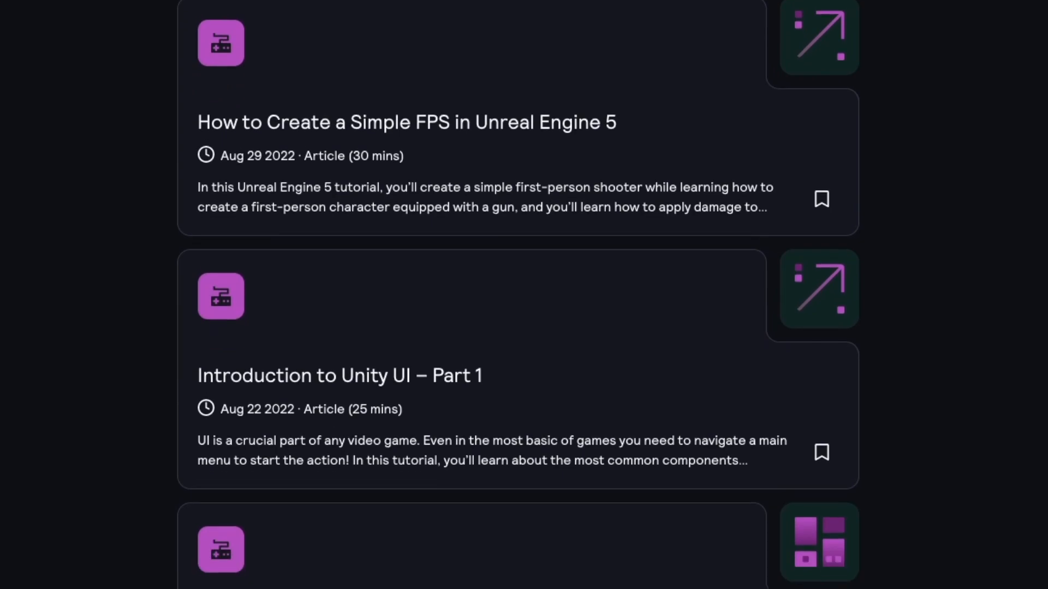
pyautogui.scroll(-3)
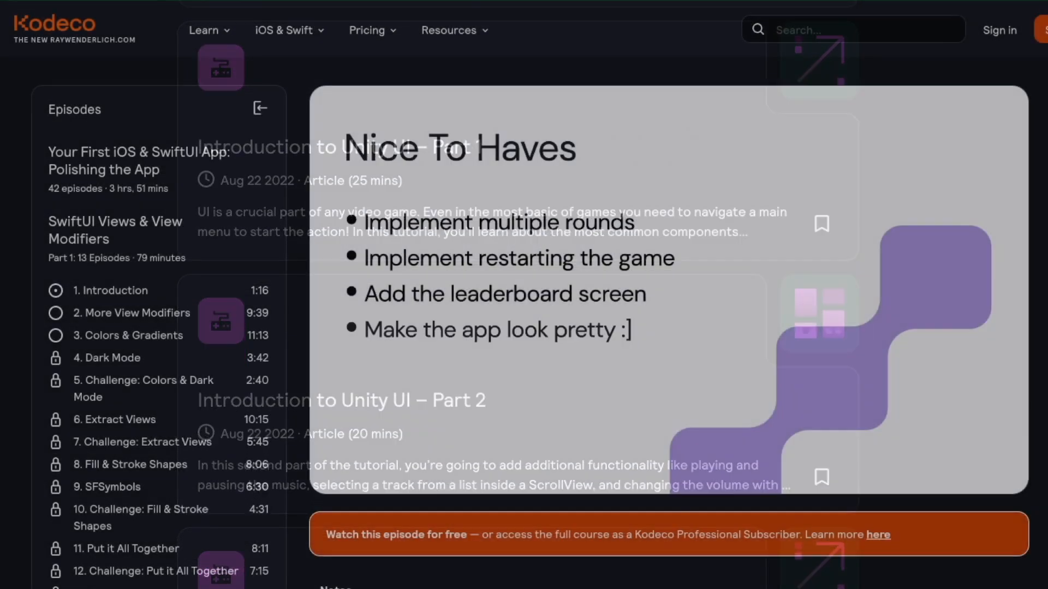
pyautogui.click(127, 335)
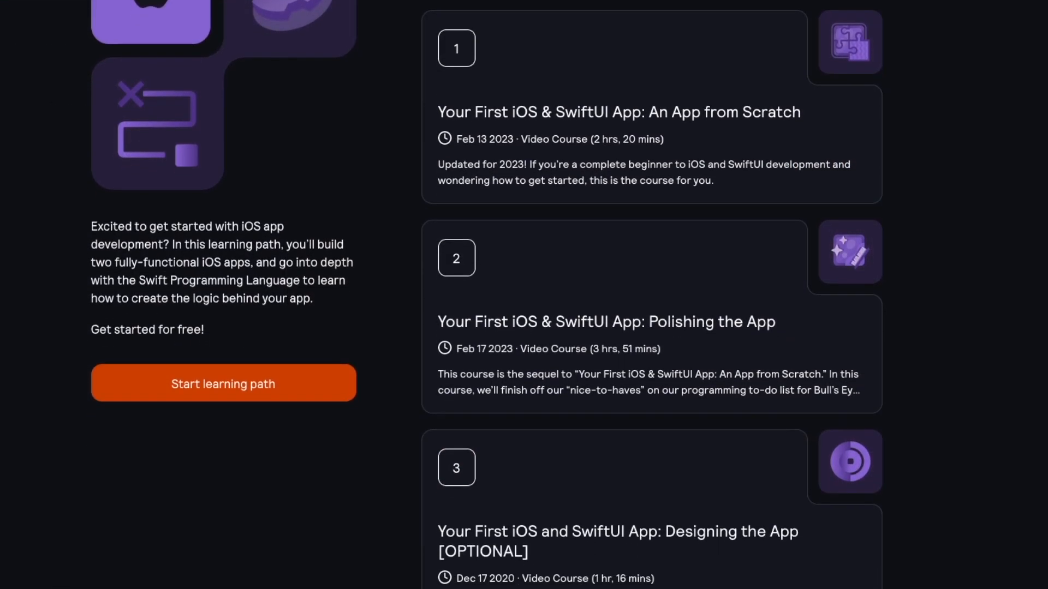
pyautogui.scroll(-3)
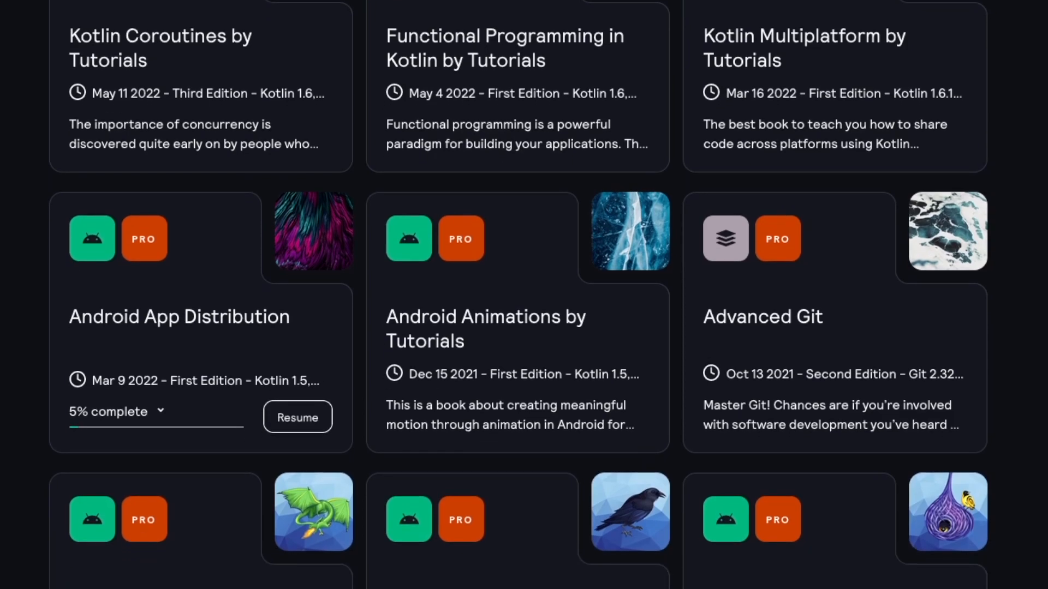
pyautogui.scroll(-3)
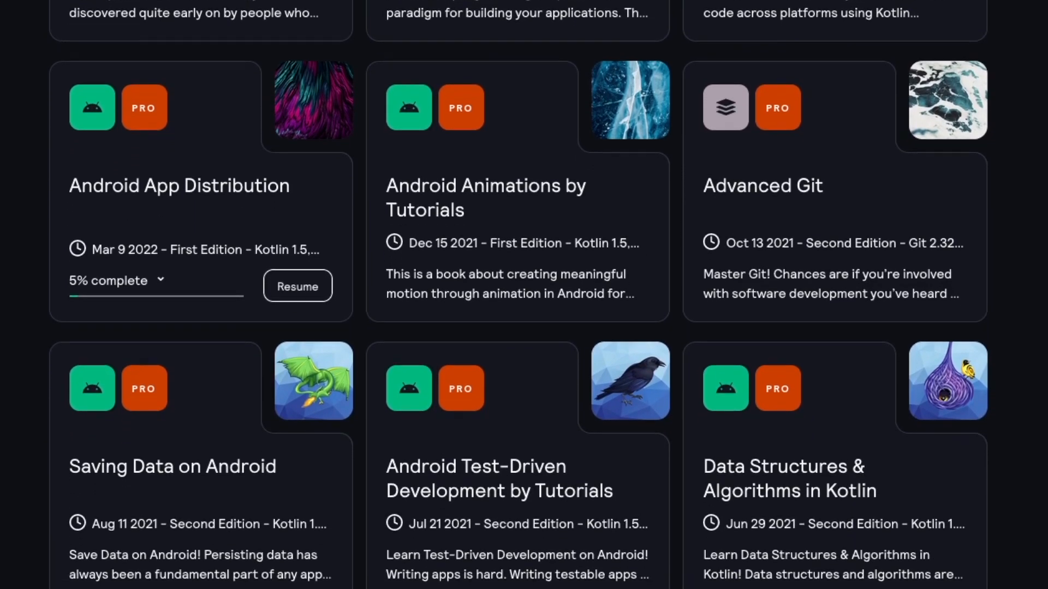
pyautogui.scroll(-3)
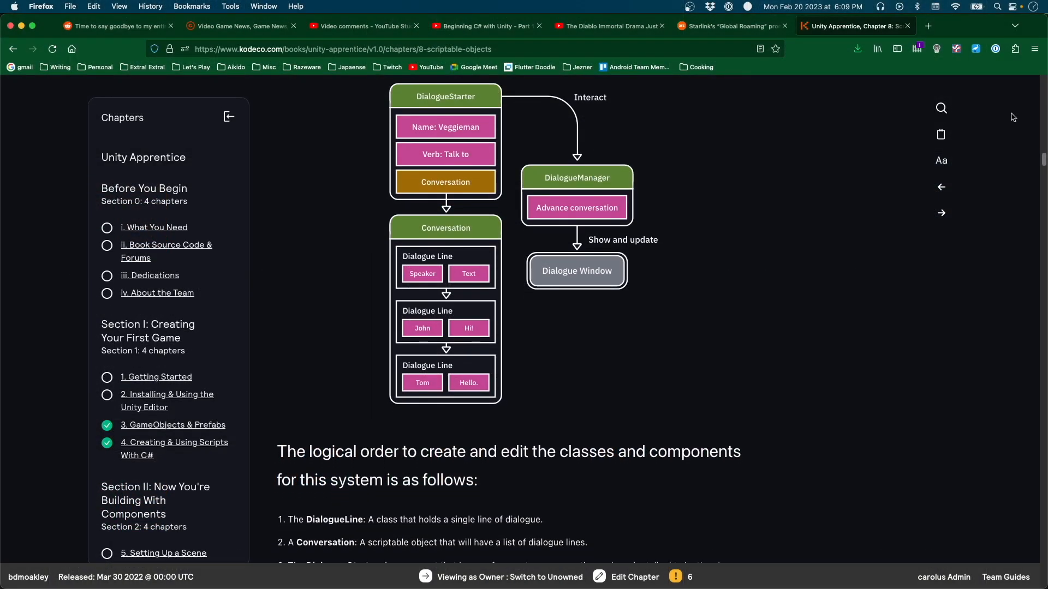
pyautogui.scroll(-3)
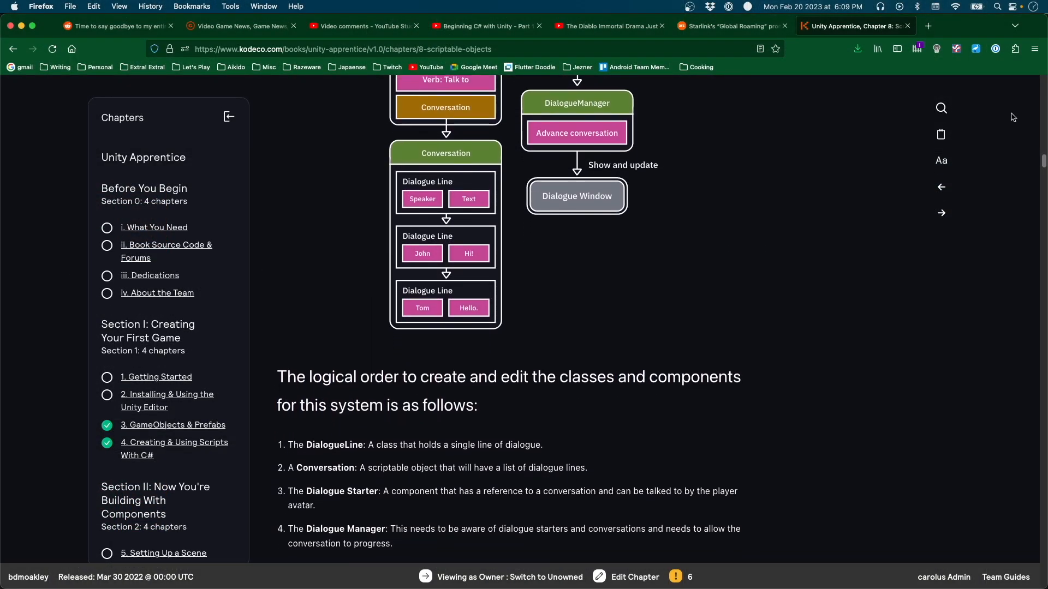
pyautogui.scroll(-3)
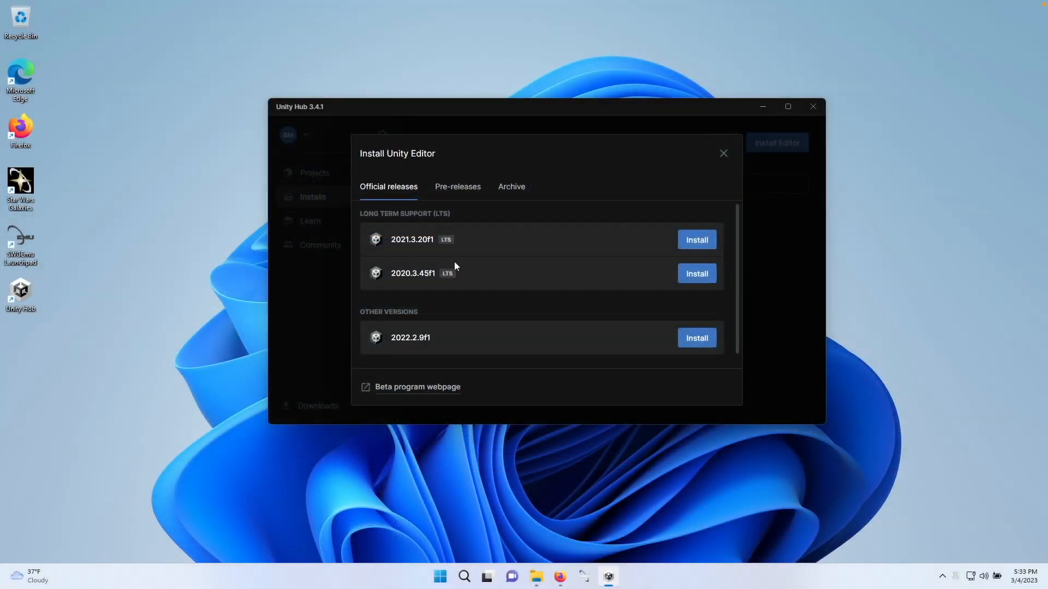
# Step: Install Unity 2022.2.9f1 with Visual Studio Community 2022, accepting the license terms
pyautogui.scroll(-3)
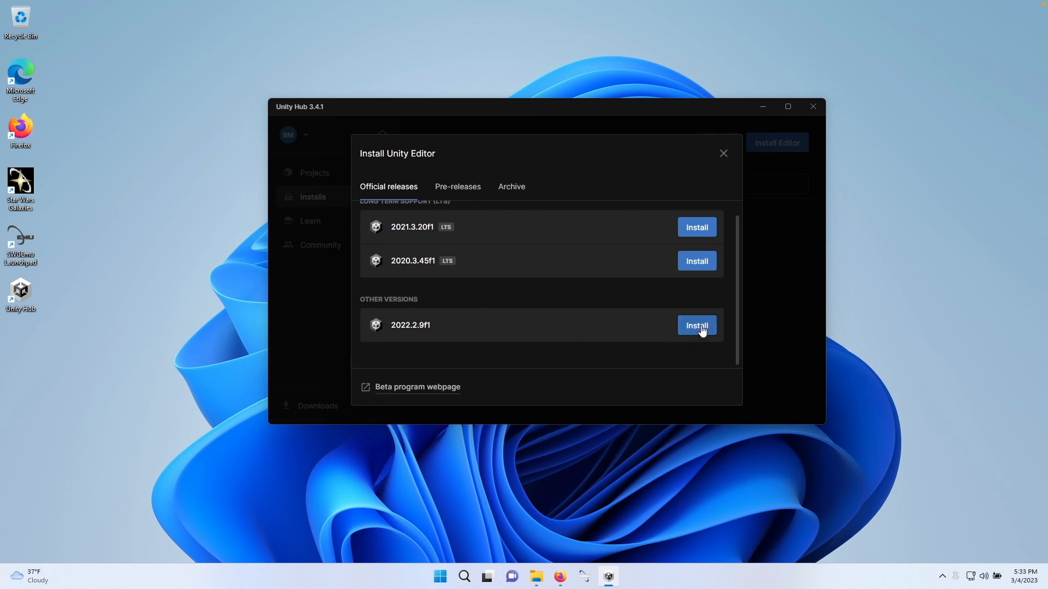
pyautogui.click(696, 325)
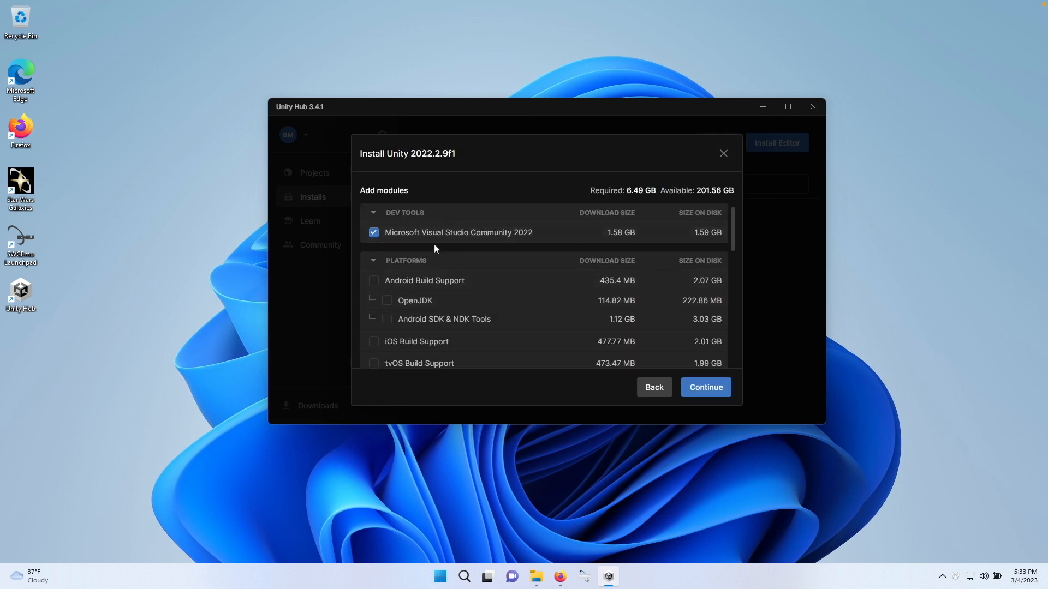
pyautogui.moveTo(512, 247)
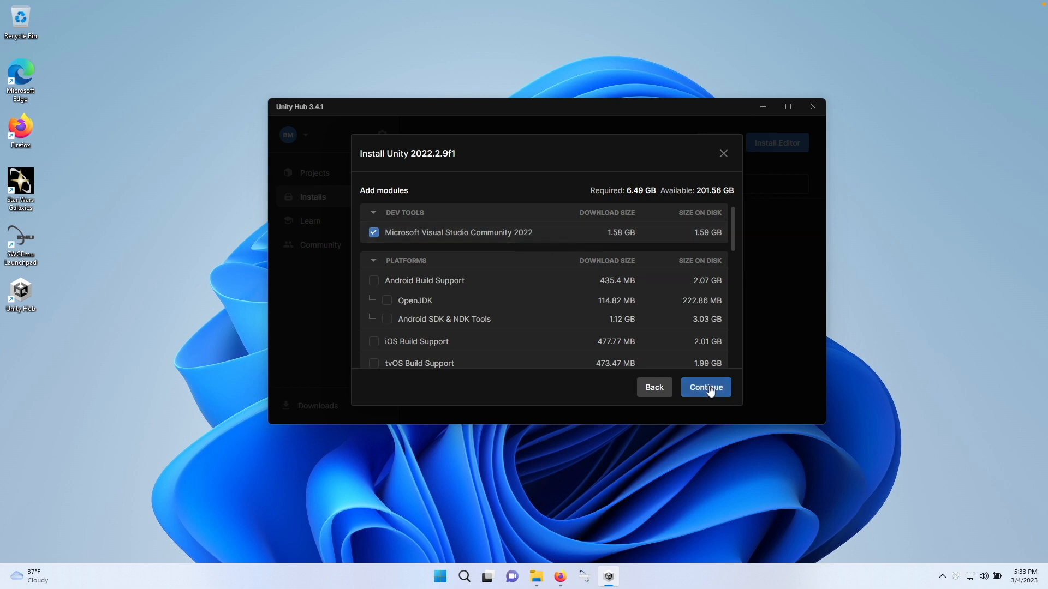
pyautogui.click(705, 387)
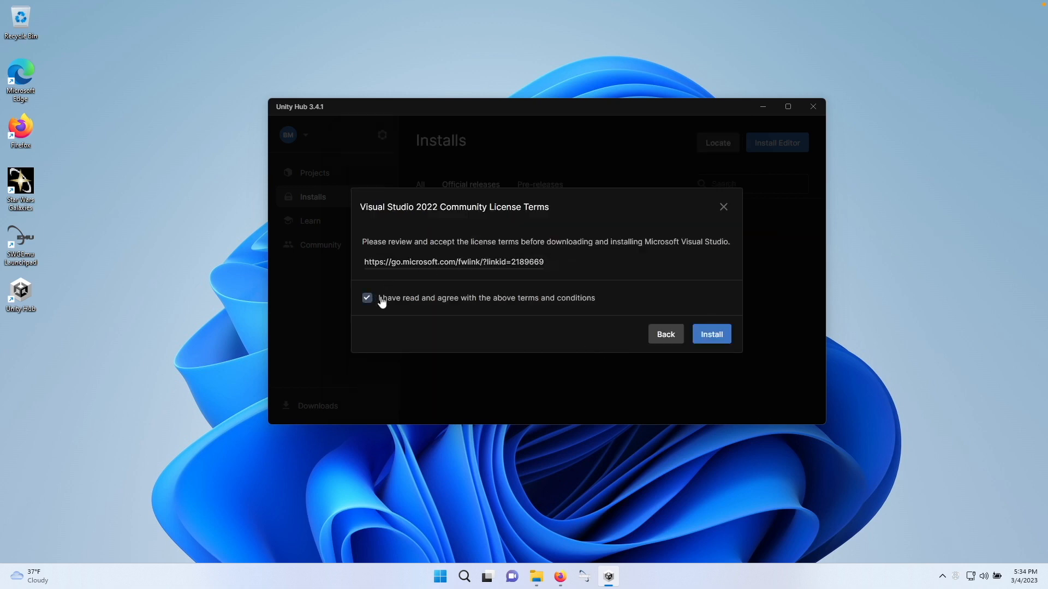
pyautogui.click(710, 333)
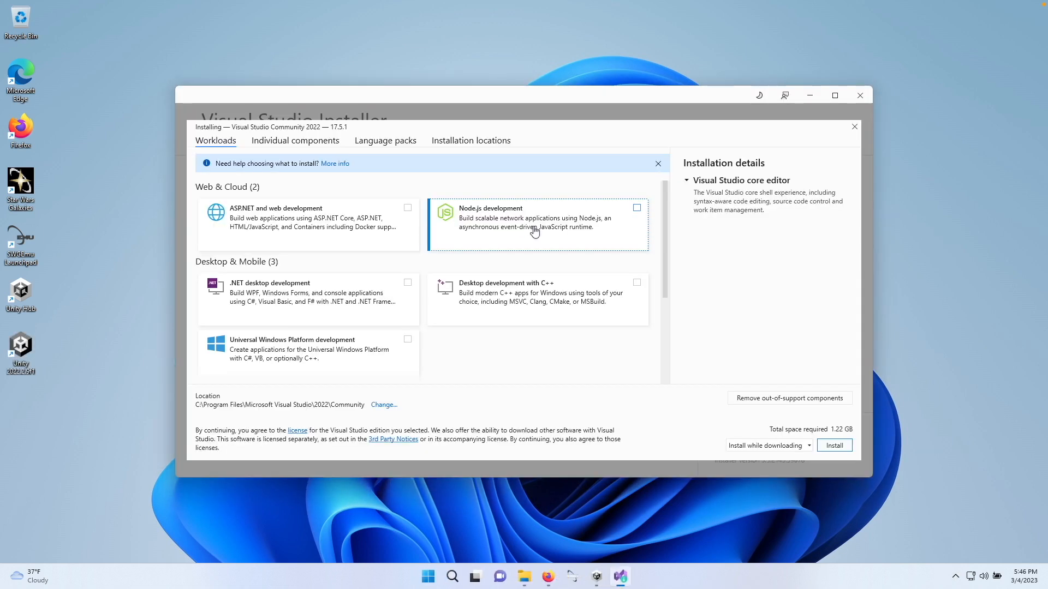
pyautogui.moveTo(524, 236)
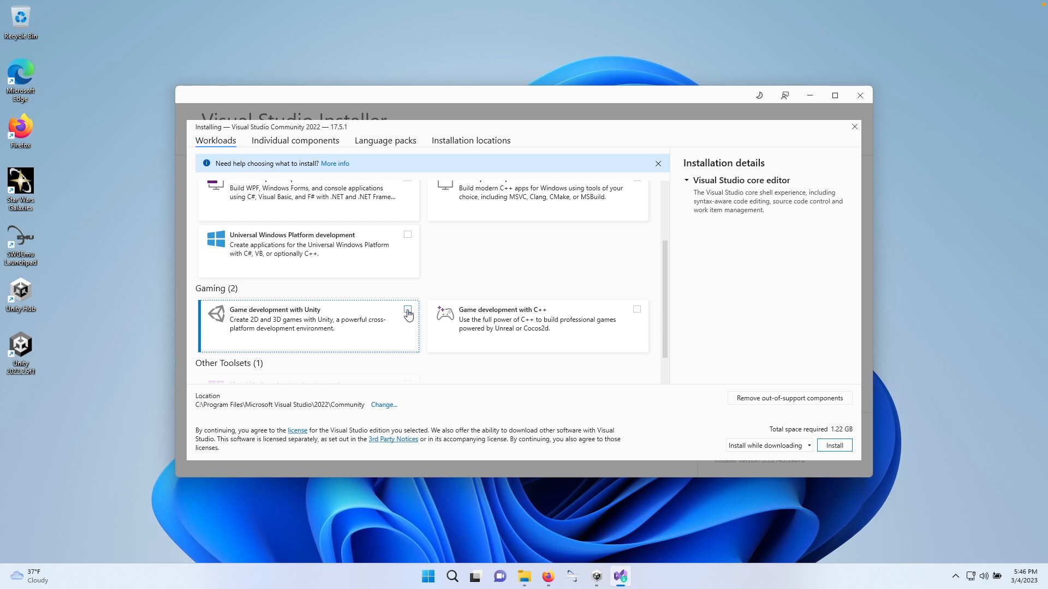
# Step: Tick the Game development with Unity workload under Gaming
pyautogui.click(407, 309)
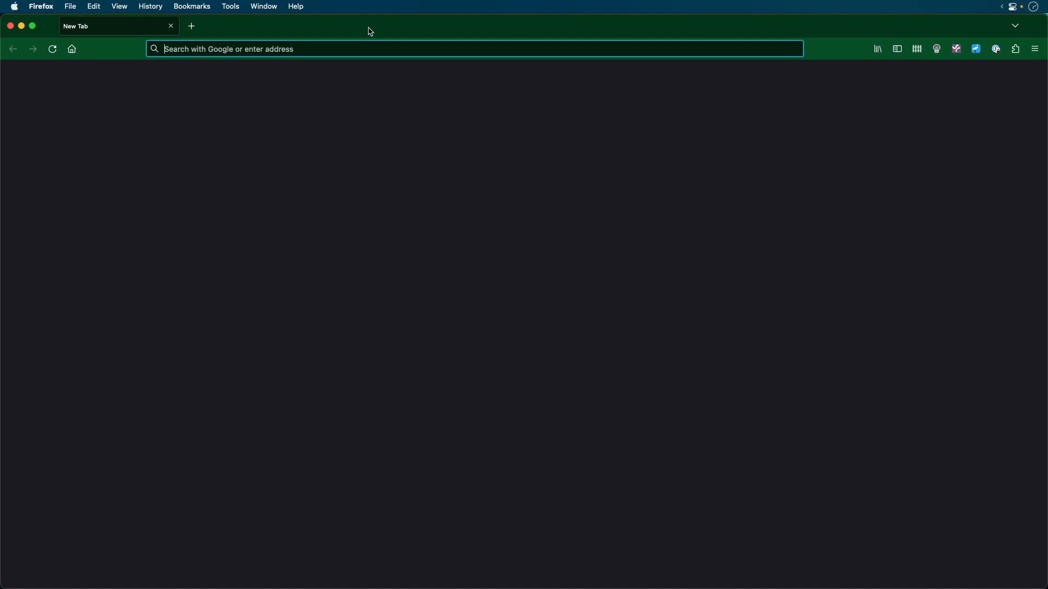
# Step: Enter code.visualstudio.com in the new tab's address bar
pyautogui.write('code.visual')
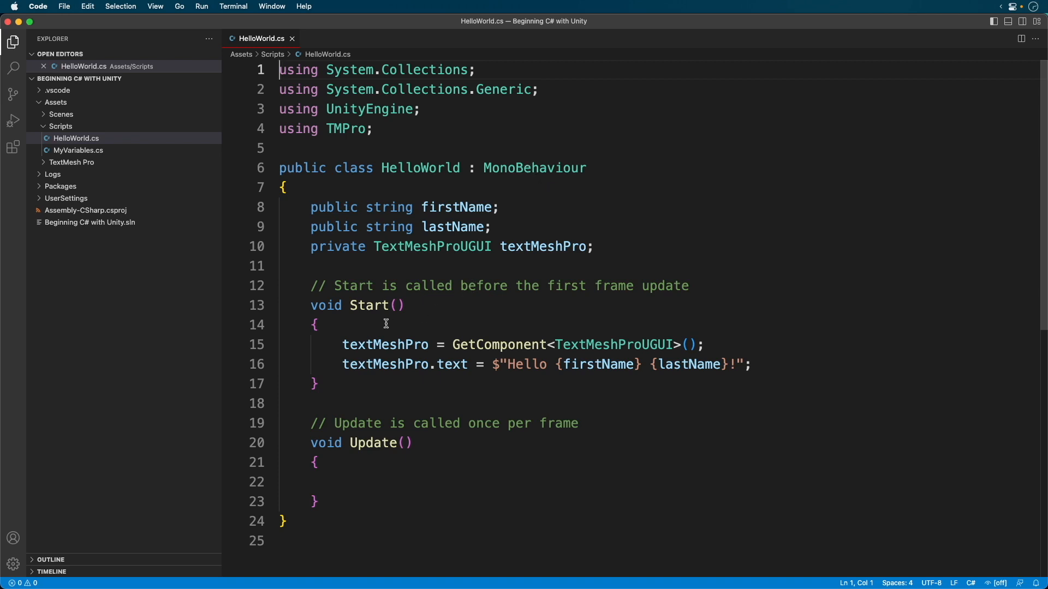
# Step: Type Debug.Log() at the top of Start() in HelloWorld.cs using IntelliSense
pyautogui.write('Deb')
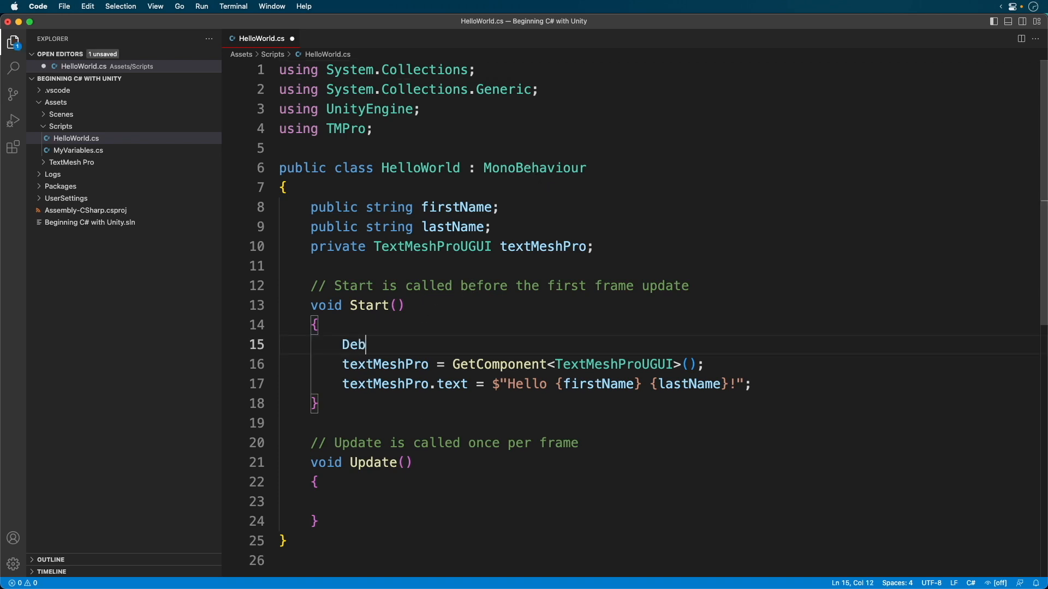
pyautogui.write('ug.Lo')
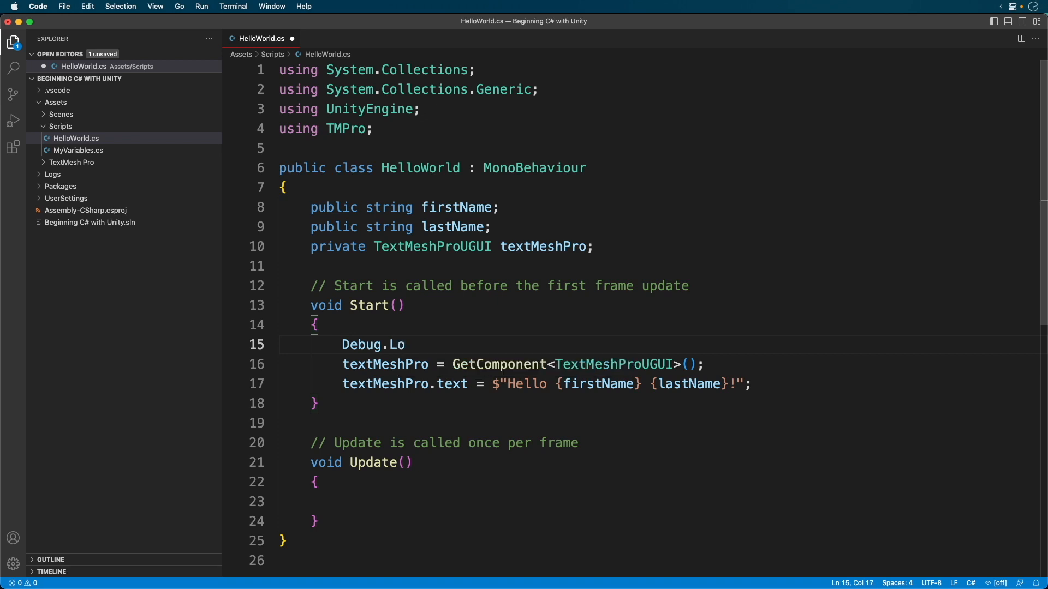
pyautogui.write('g()')
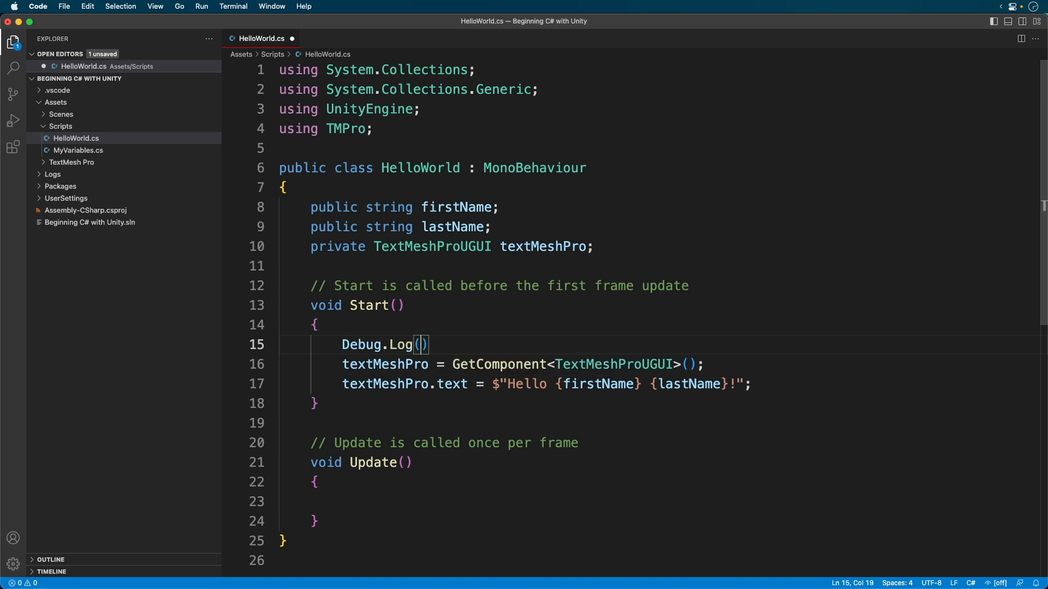
pyautogui.press('Backspace')
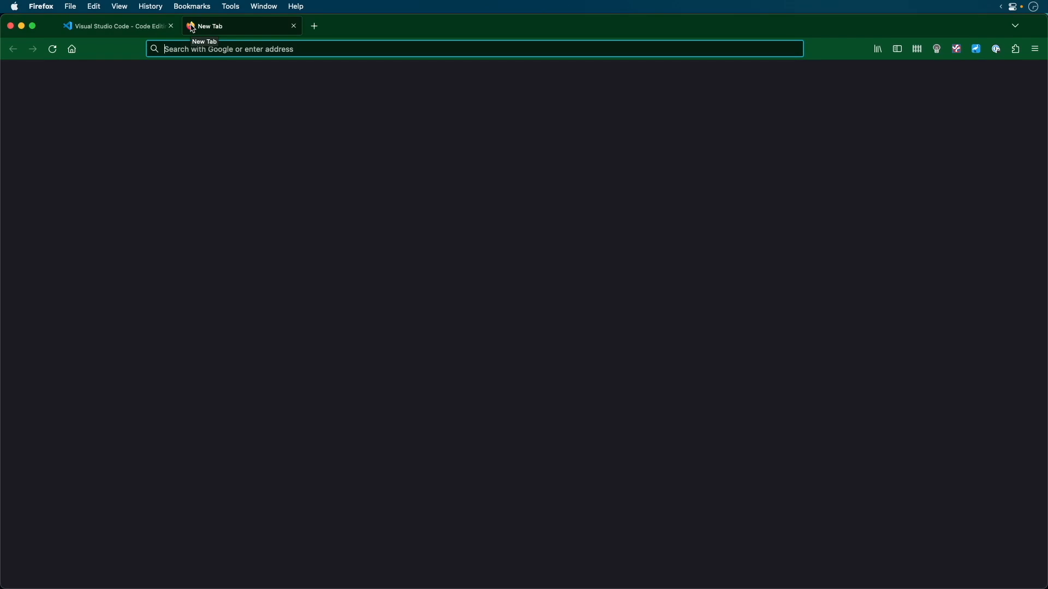
# Step: Save and launch the .NET 7.0 SDK x64 macOS installer, then search mono-project
pyautogui.write('dotnet.microsoft.com/en-us/download')
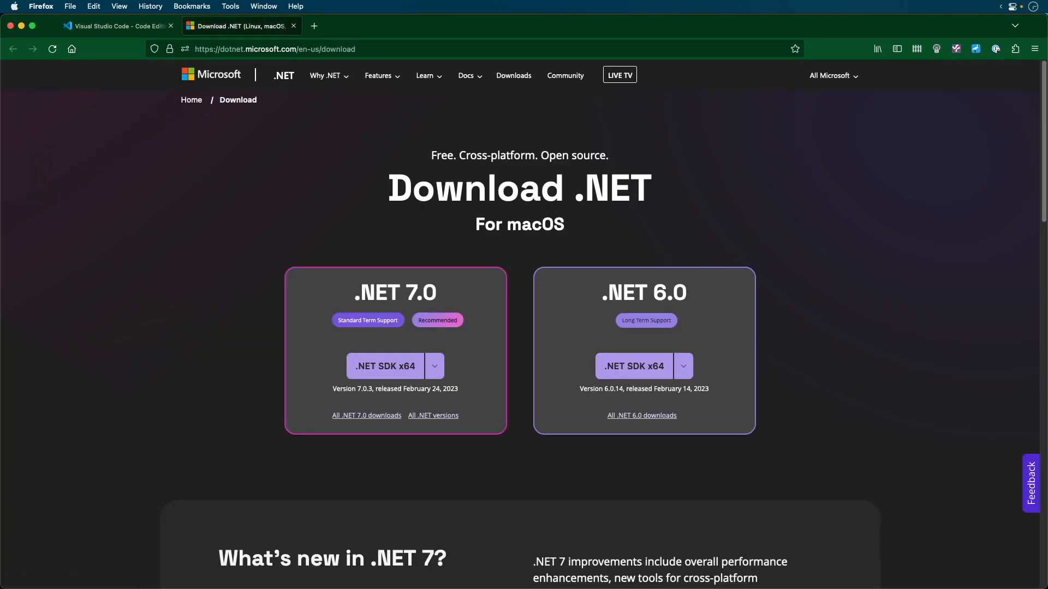
pyautogui.moveTo(408, 349)
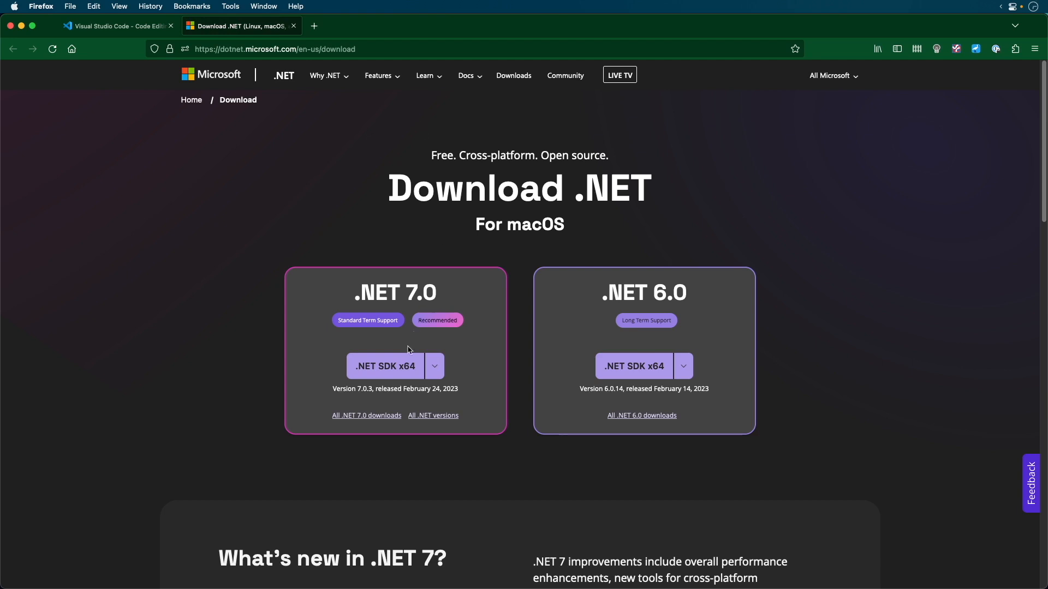
pyautogui.click(386, 365)
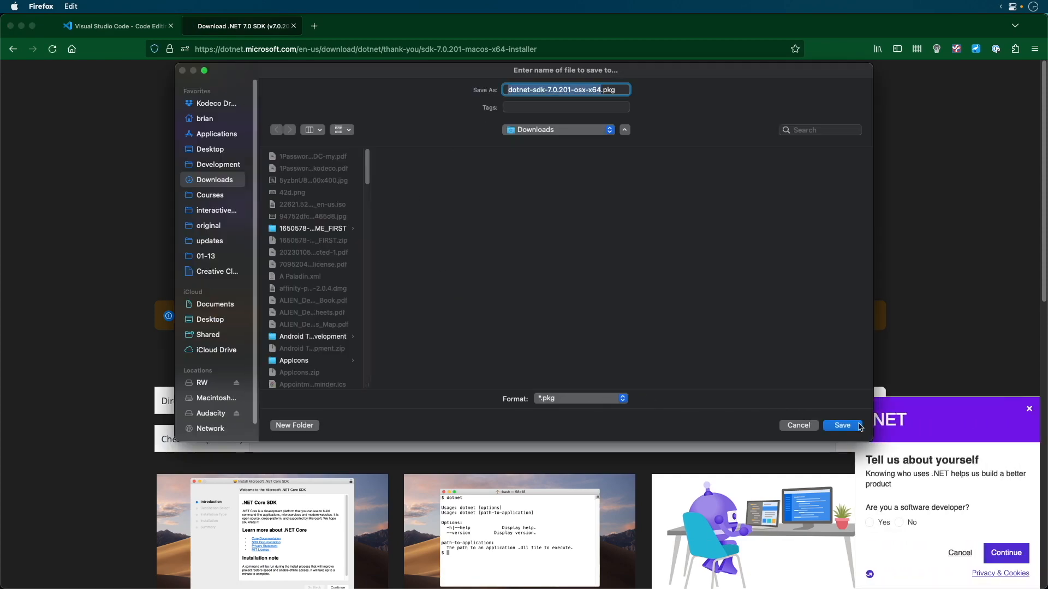
pyautogui.click(842, 426)
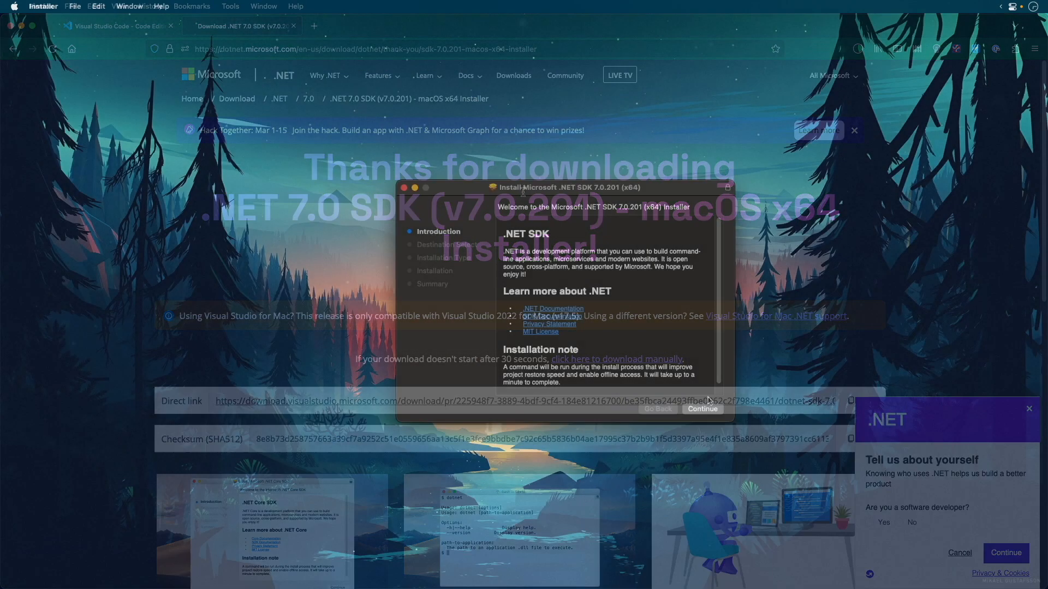
pyautogui.click(702, 409)
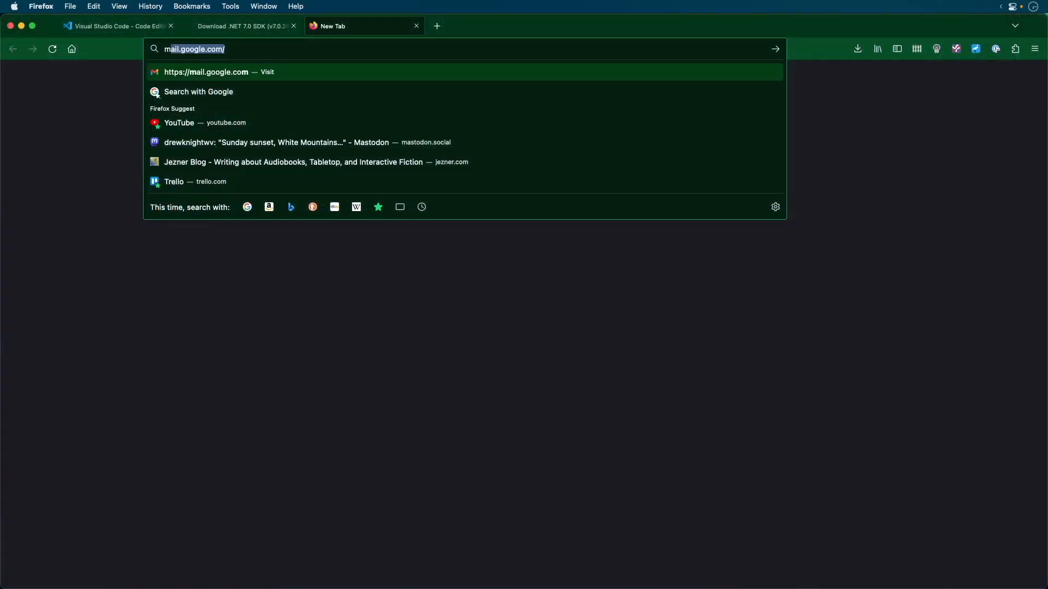
pyautogui.write('mono-project.com')
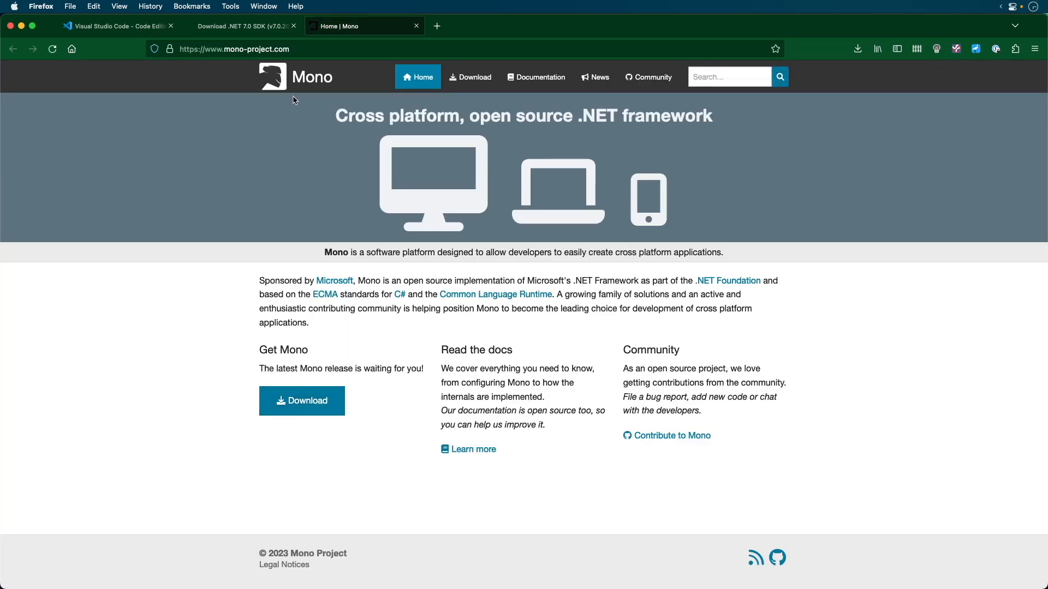
pyautogui.moveTo(470, 77)
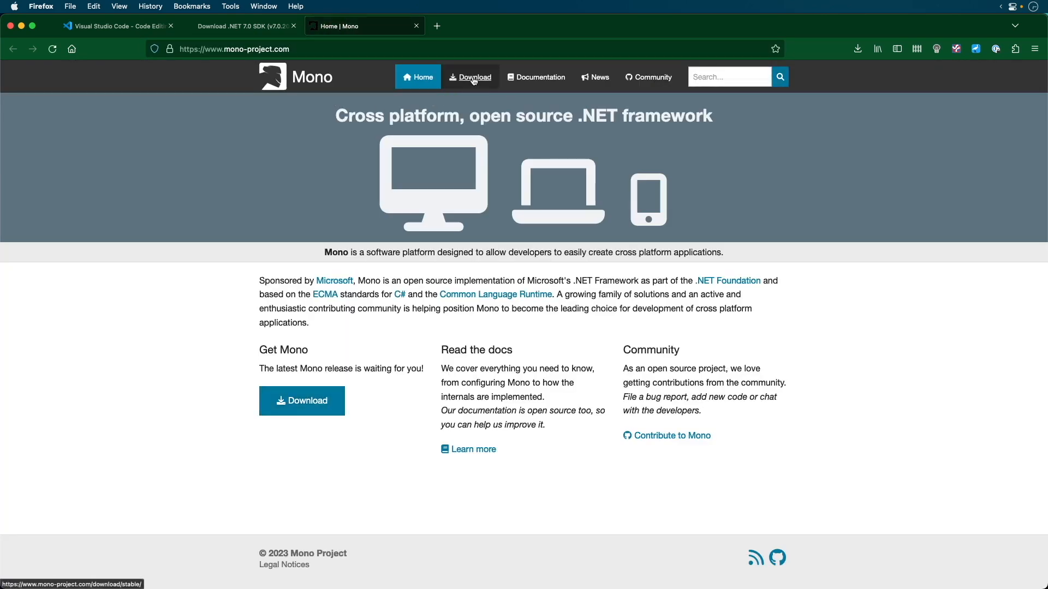
# Step: Download the Mono 6.12.0 Visual Studio channel package and agree to its license
pyautogui.click(470, 77)
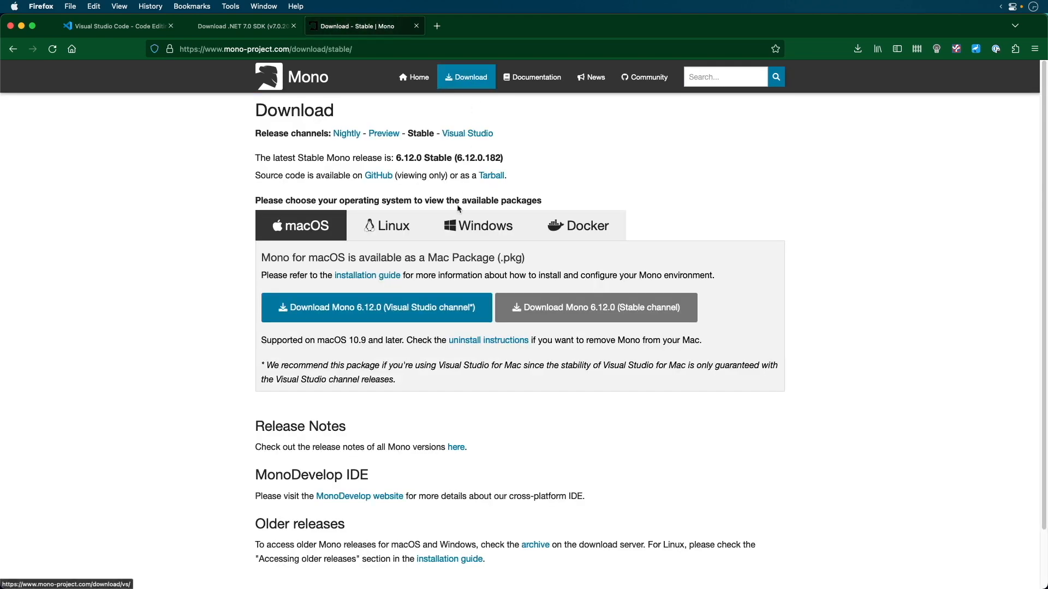
pyautogui.click(375, 307)
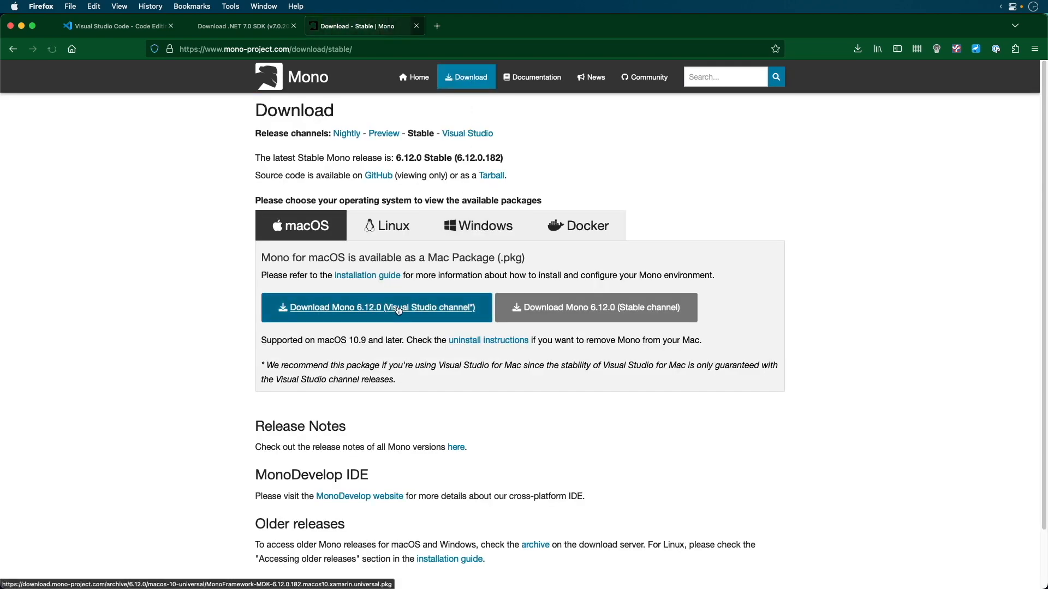
pyautogui.click(376, 307)
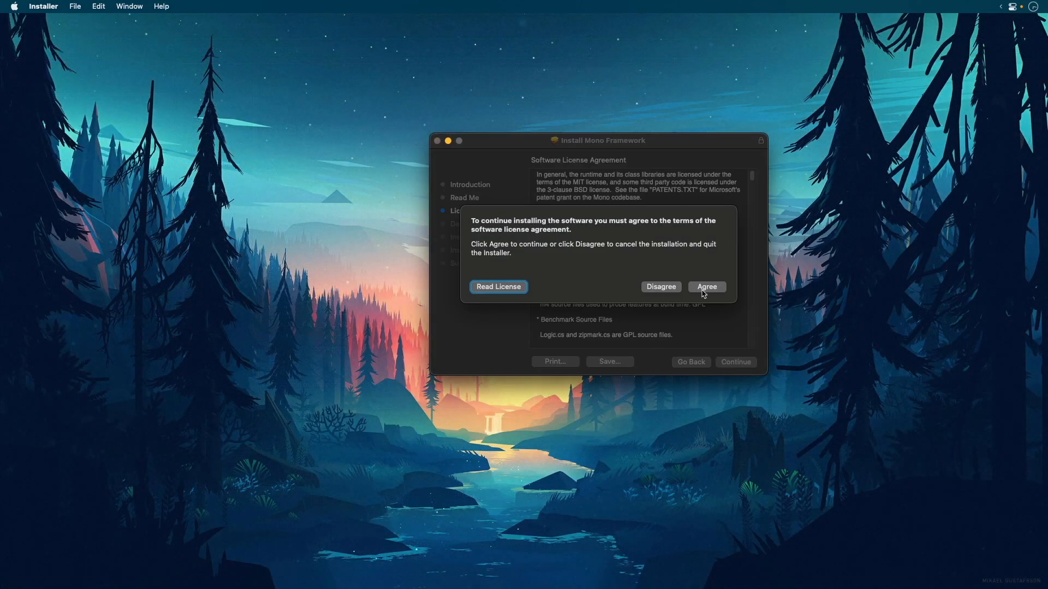
pyautogui.click(706, 286)
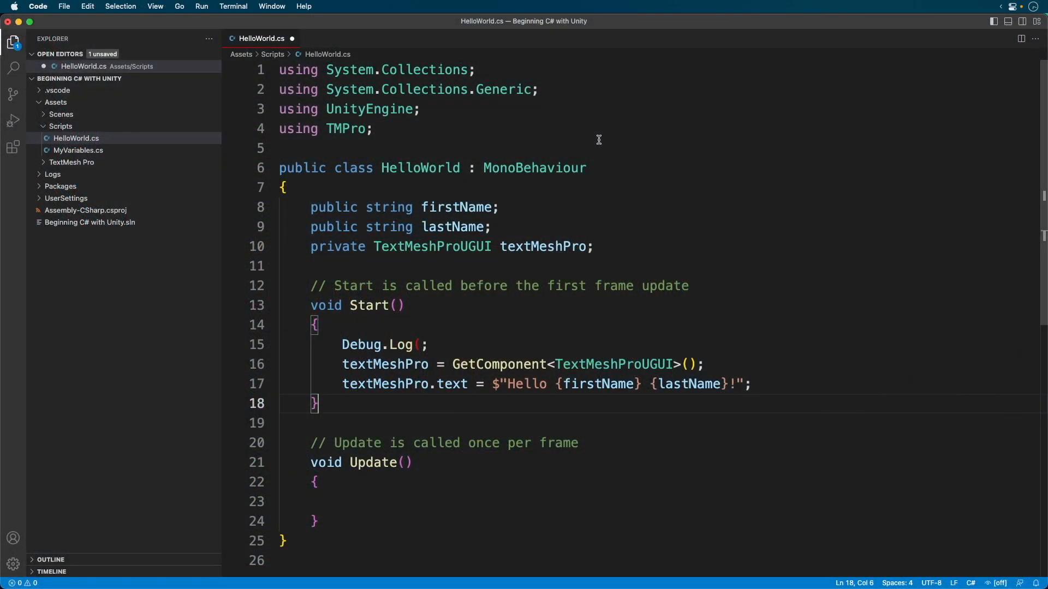
pyautogui.moveTo(594, 145)
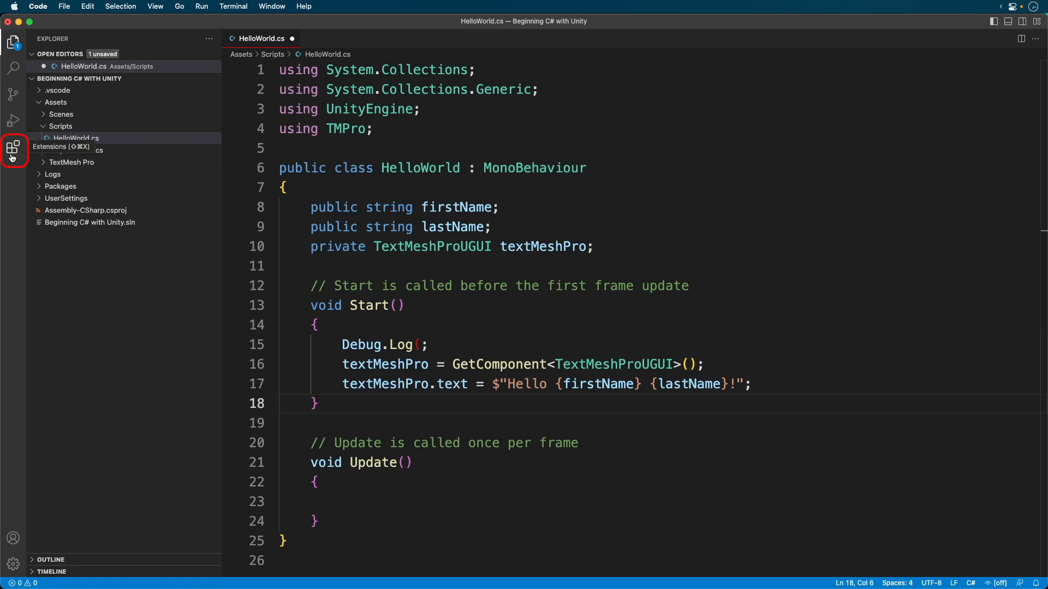
# Step: Search the Extensions marketplace for C# and install Microsoft's C# extension v1.25.4
pyautogui.click(12, 148)
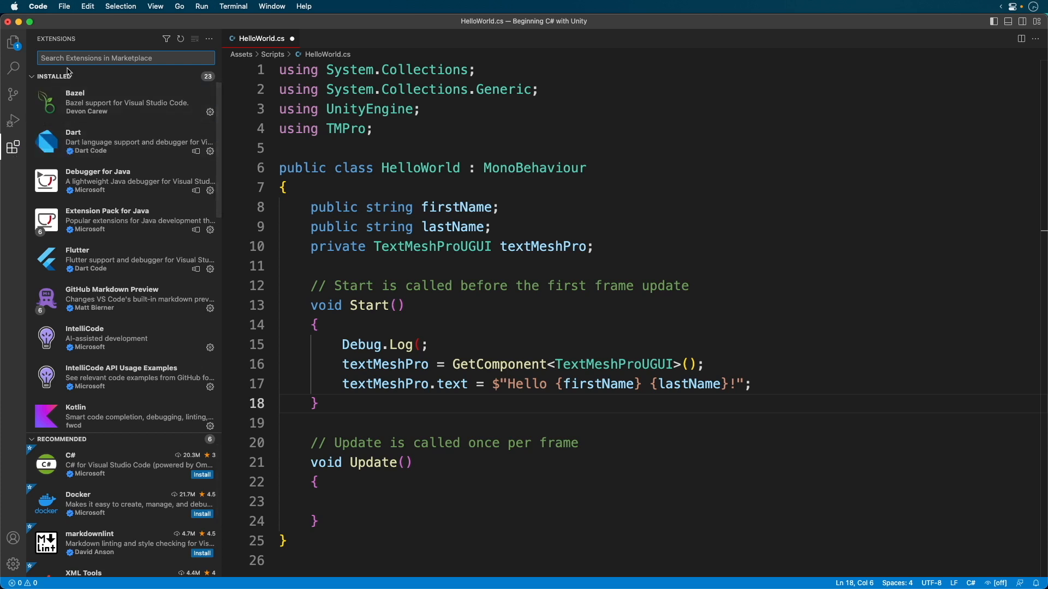
pyautogui.write('c')
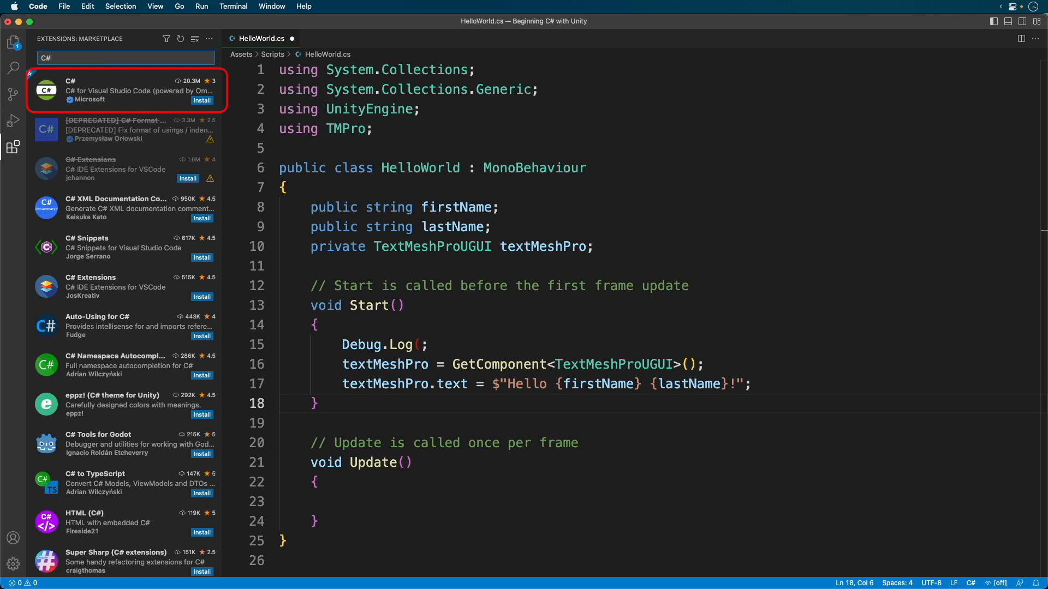
pyautogui.moveTo(155, 96)
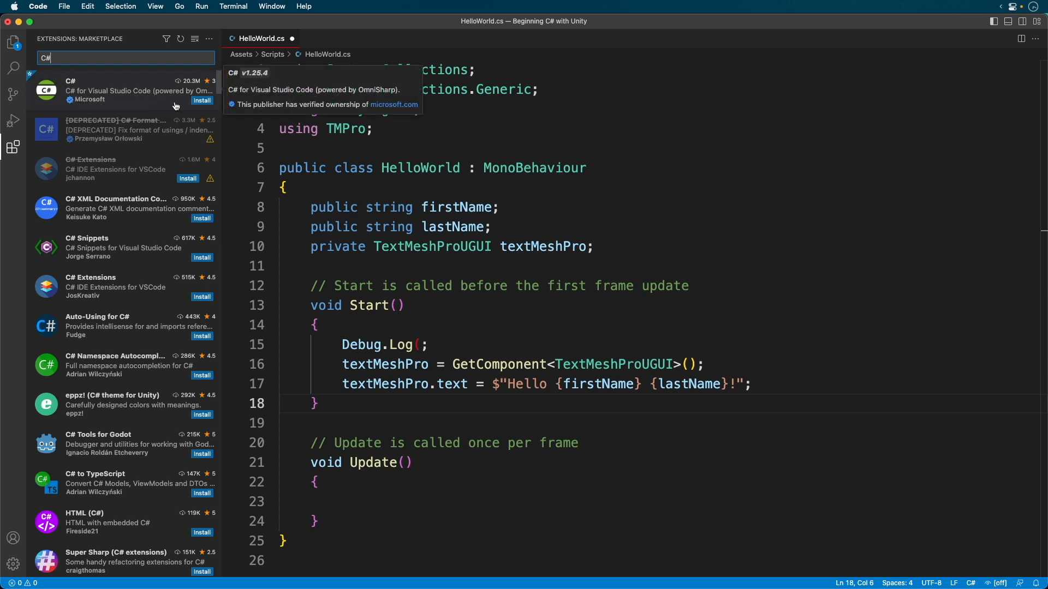
pyautogui.click(201, 100)
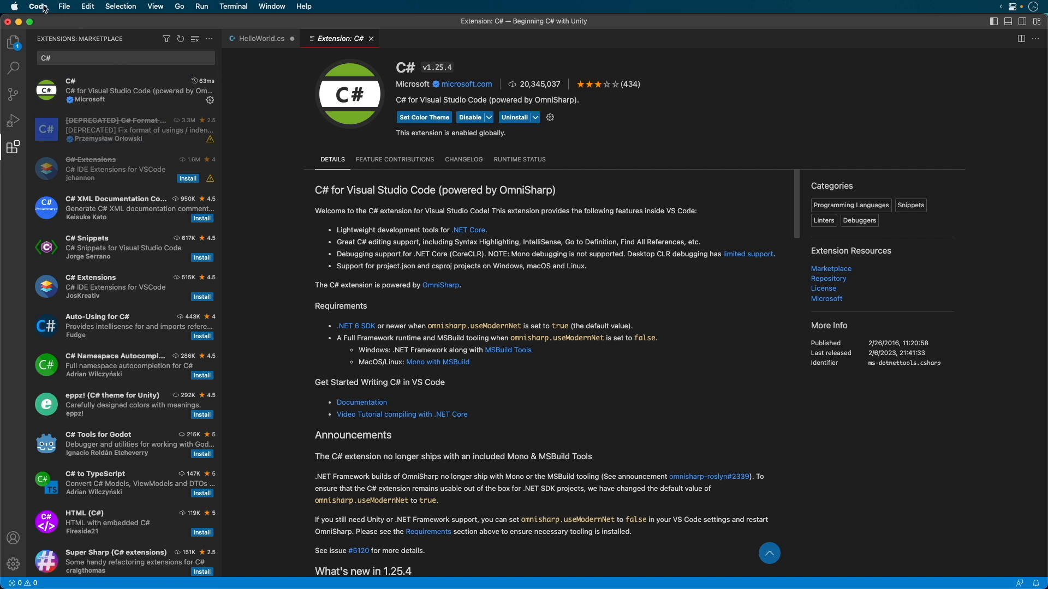
# Step: Search Settings for 'Omnisharp: Use Modern' and uncheck Use Modern Net
pyautogui.click(38, 6)
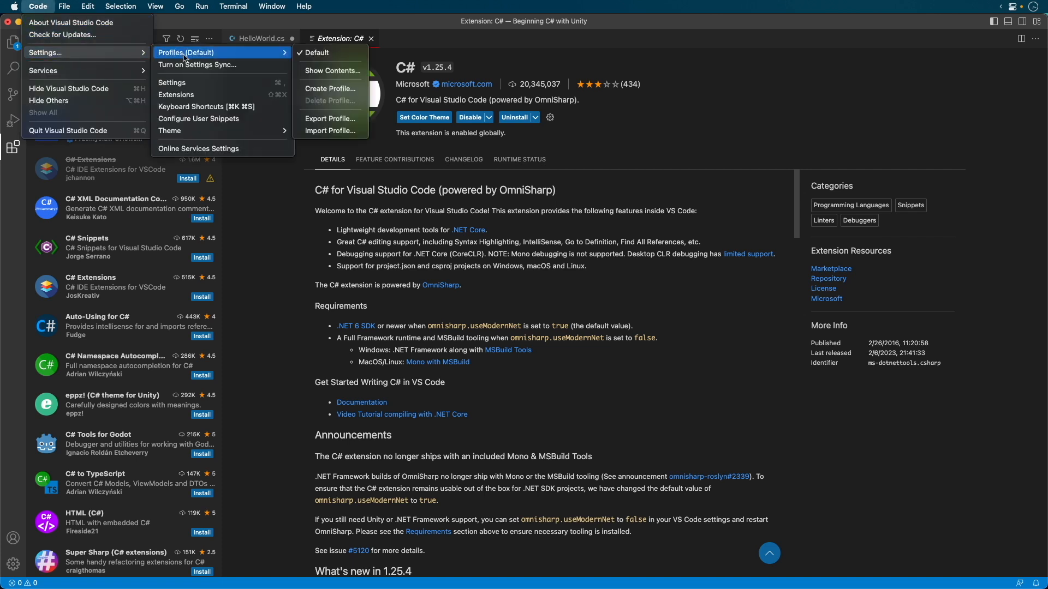
pyautogui.click(172, 83)
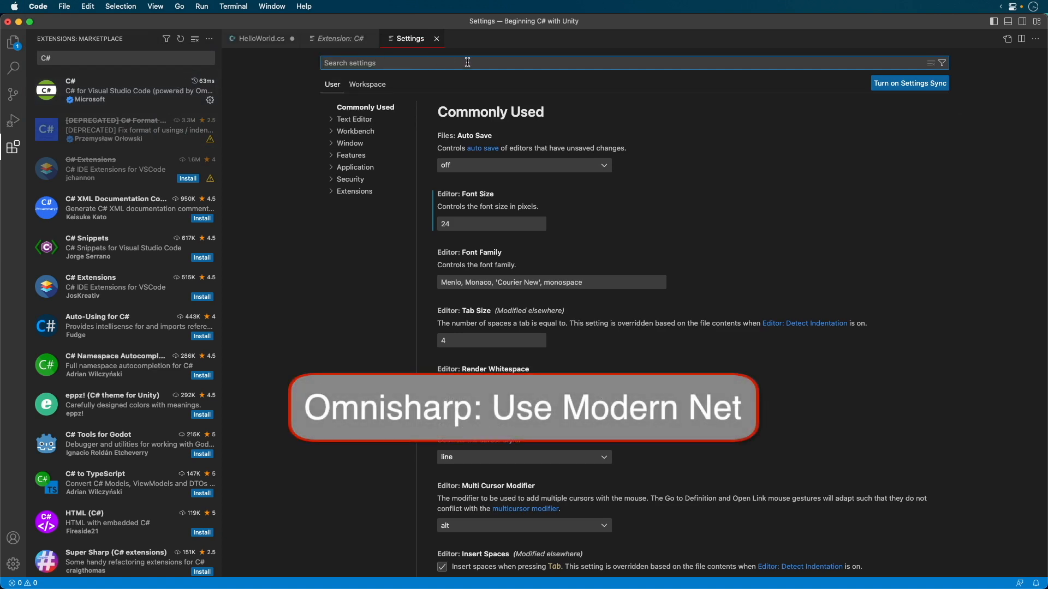
pyautogui.write('Omnisharp: Use')
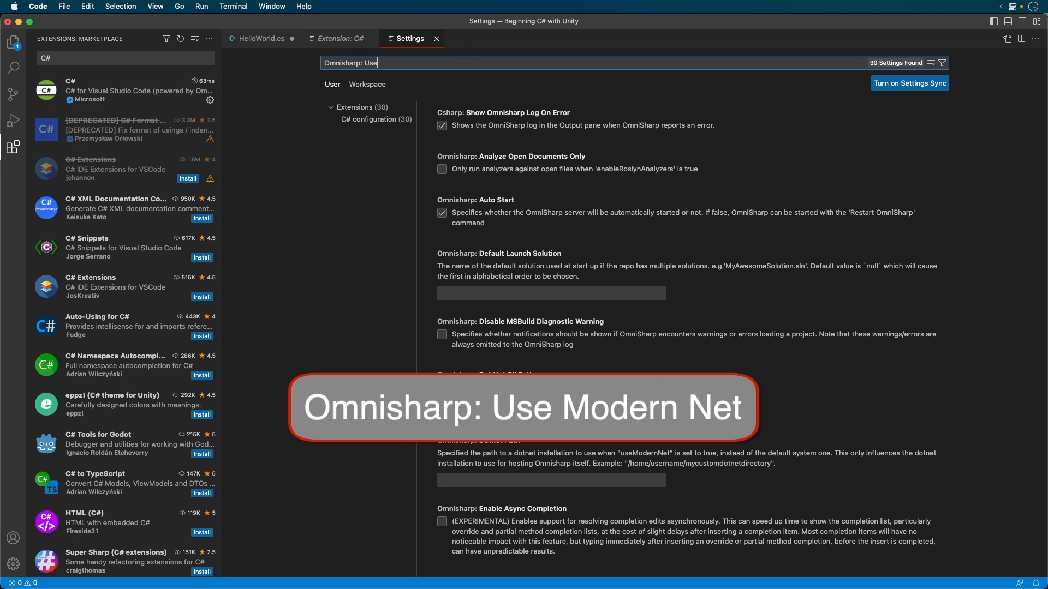
pyautogui.write('Modern')
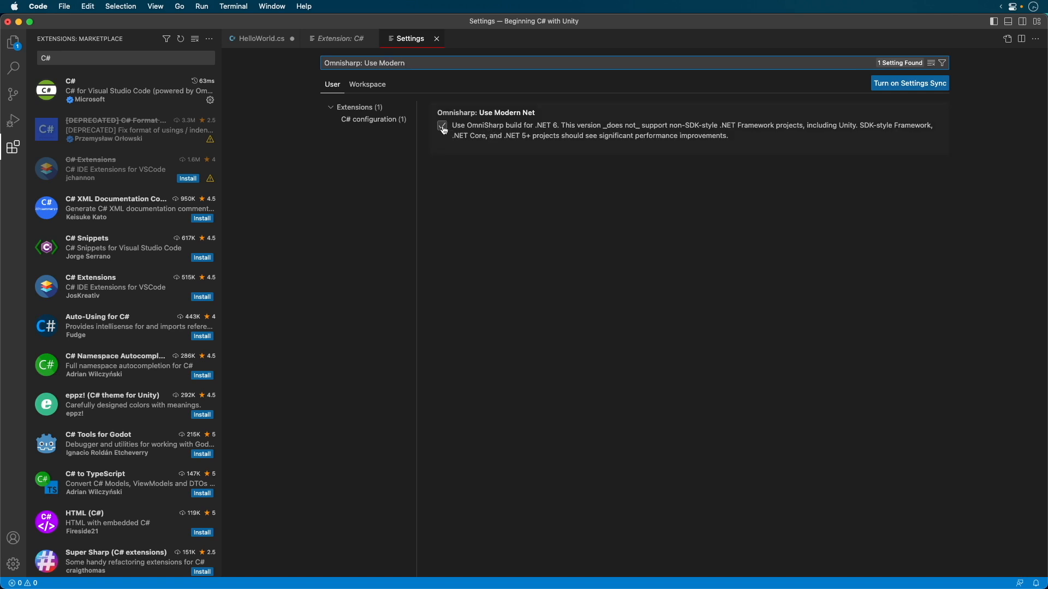
pyautogui.click(441, 126)
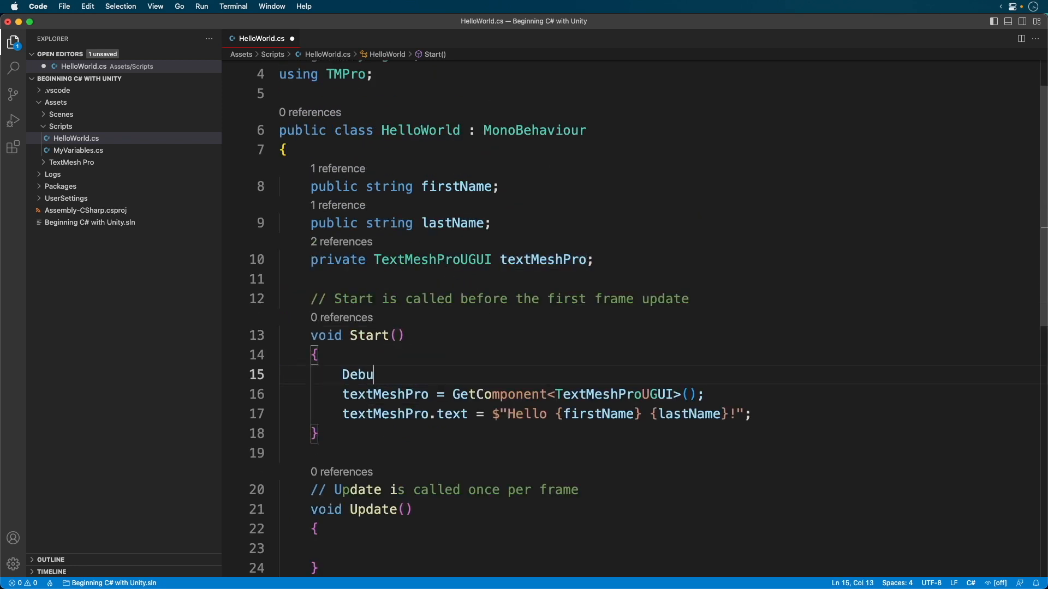
# Step: Finish Debug.Log("Hello"); in Start, save HelloWorld.cs, and peek firstName's references
pyautogui.write('.')
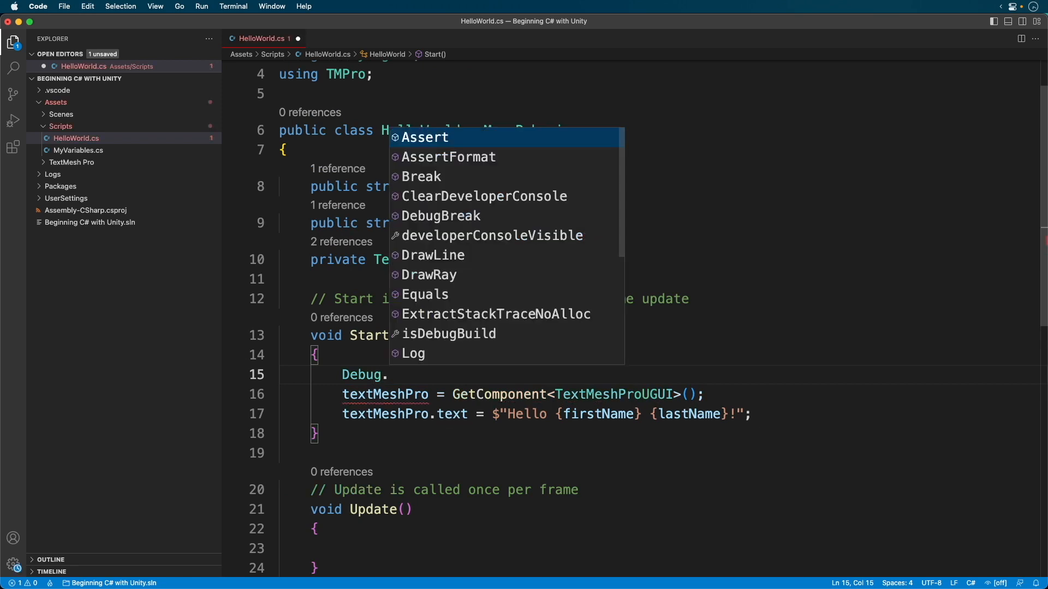
pyautogui.write('Log(')
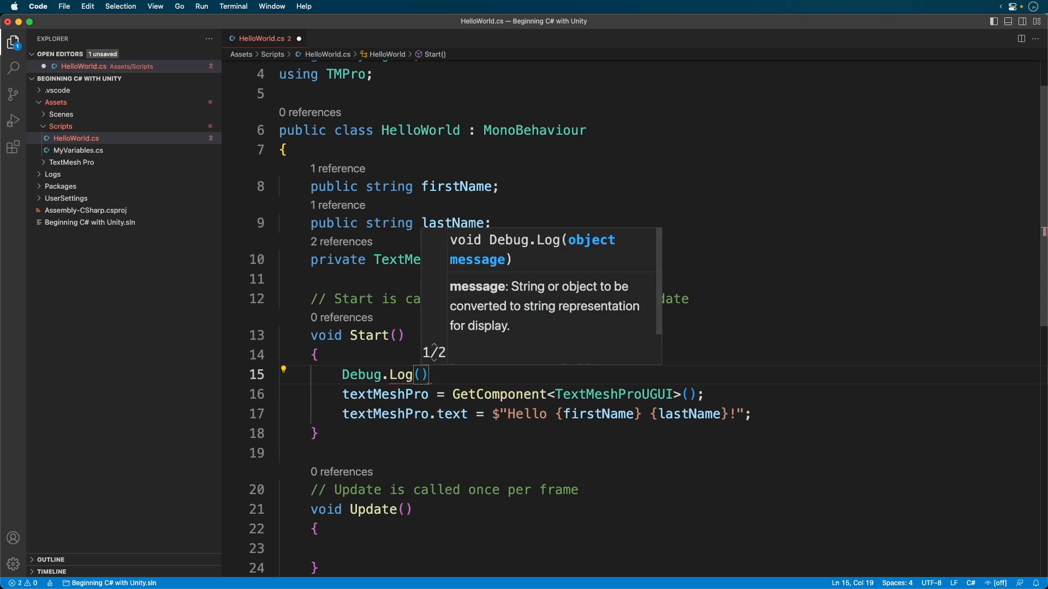
pyautogui.write('"Hello')
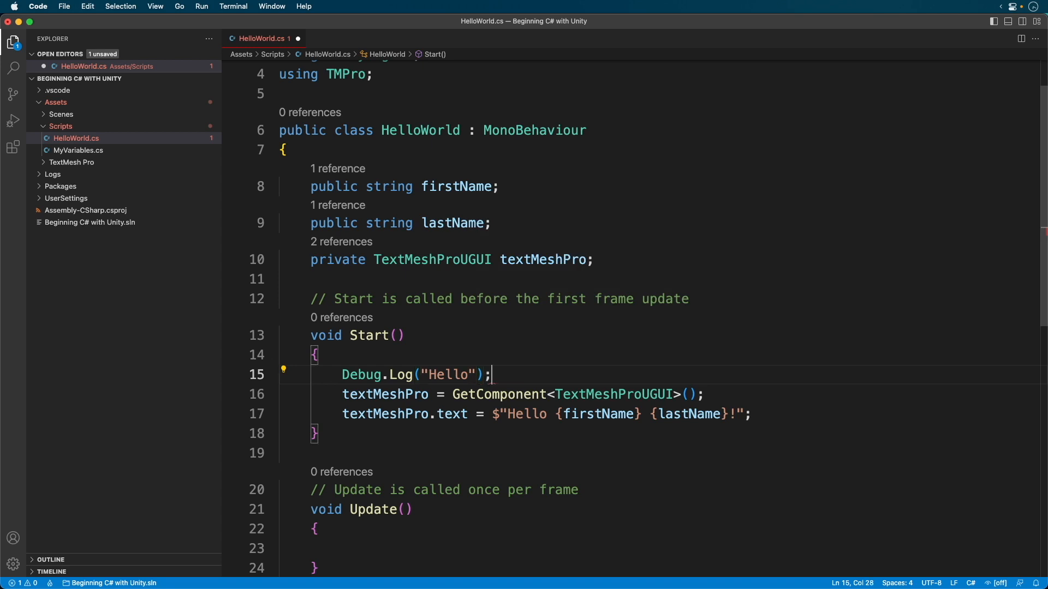
pyautogui.press('cmd+s')
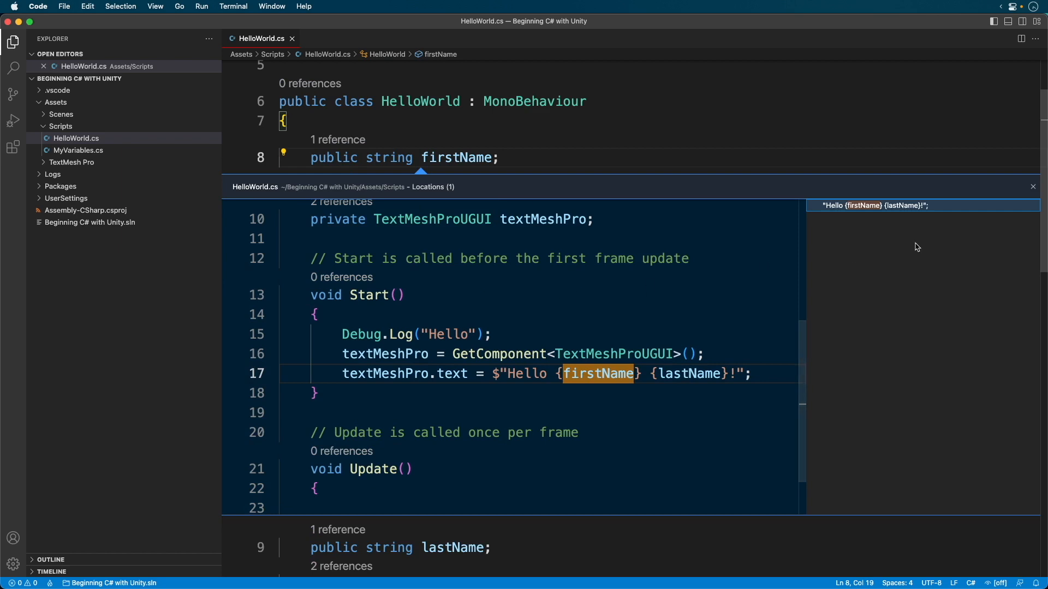
pyautogui.click(1032, 187)
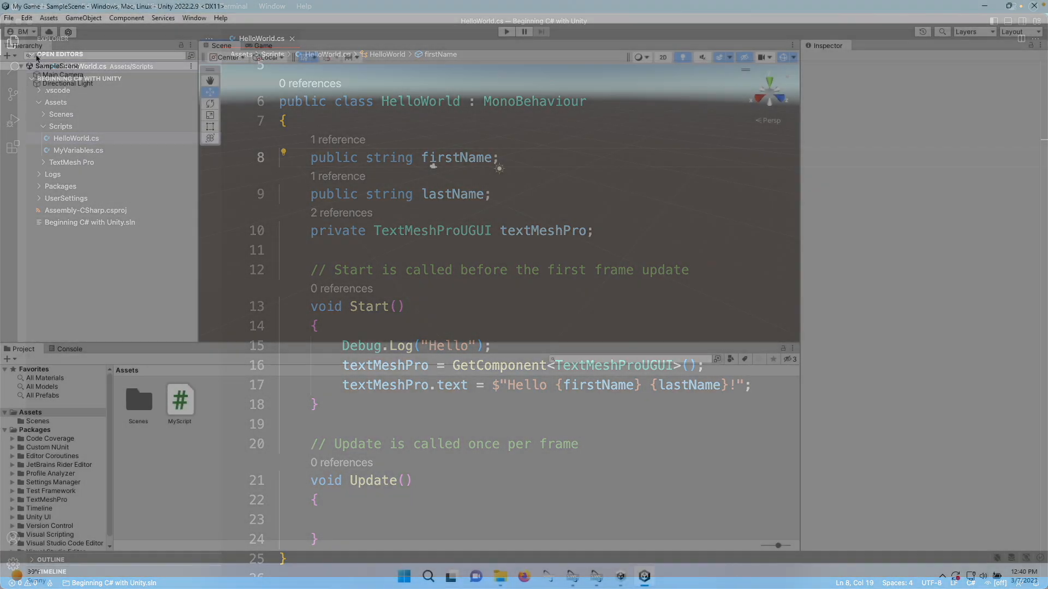
# Step: Check Unity's External Tools preferences, keep Visual Studio Code as External Script Editor, close Preferences
pyautogui.click(26, 18)
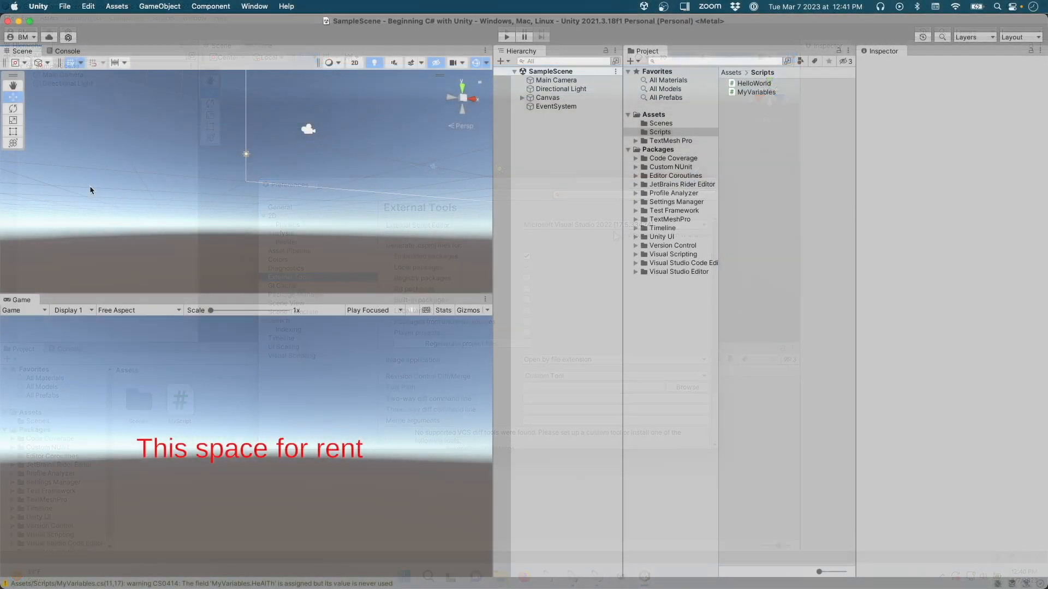
pyautogui.click(38, 6)
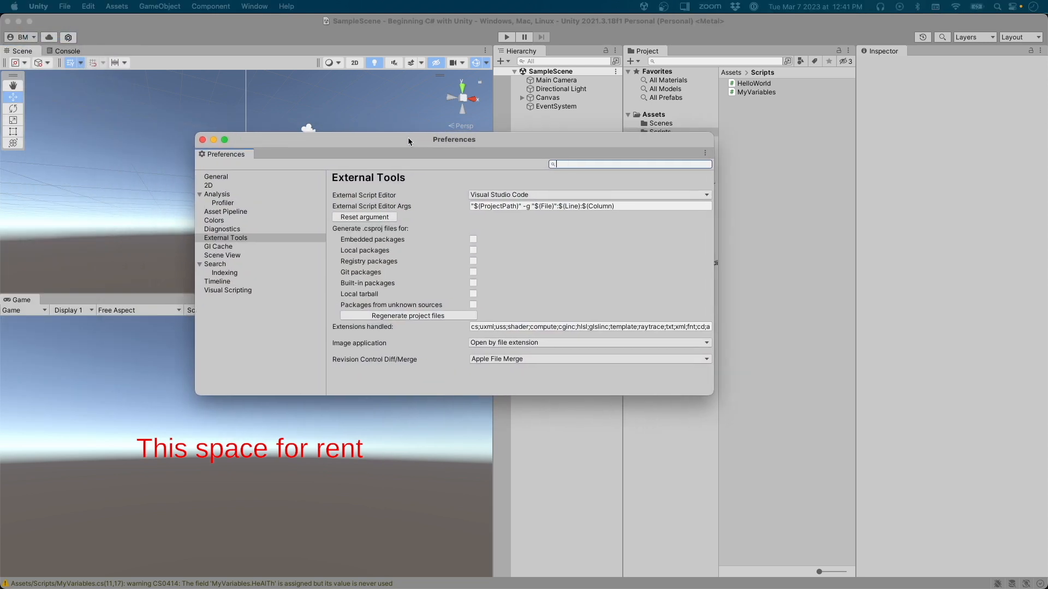
pyautogui.click(225, 238)
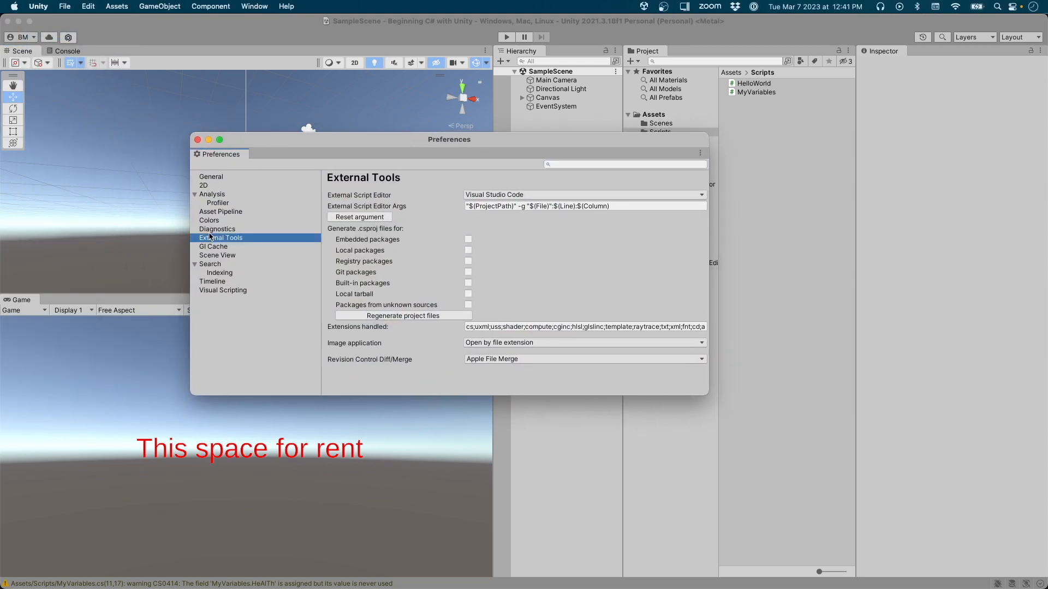
pyautogui.click(583, 194)
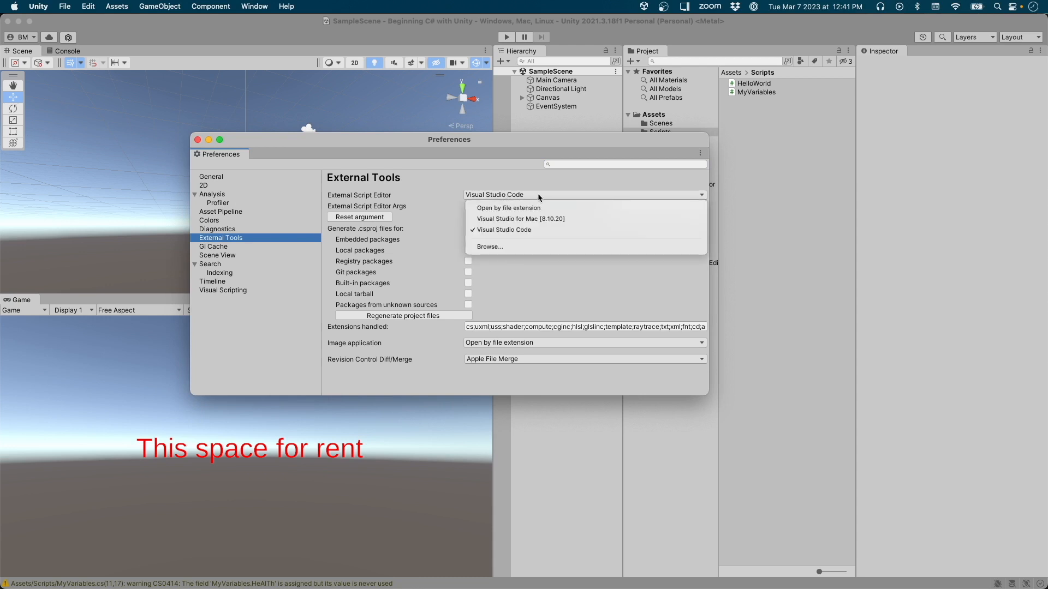
pyautogui.moveTo(546, 197)
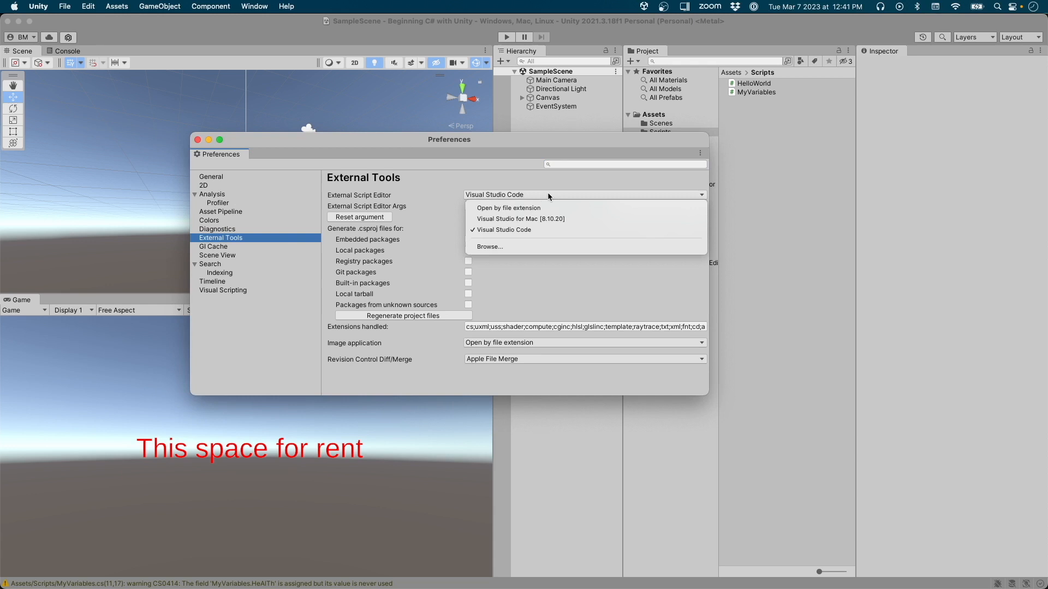
pyautogui.click(503, 229)
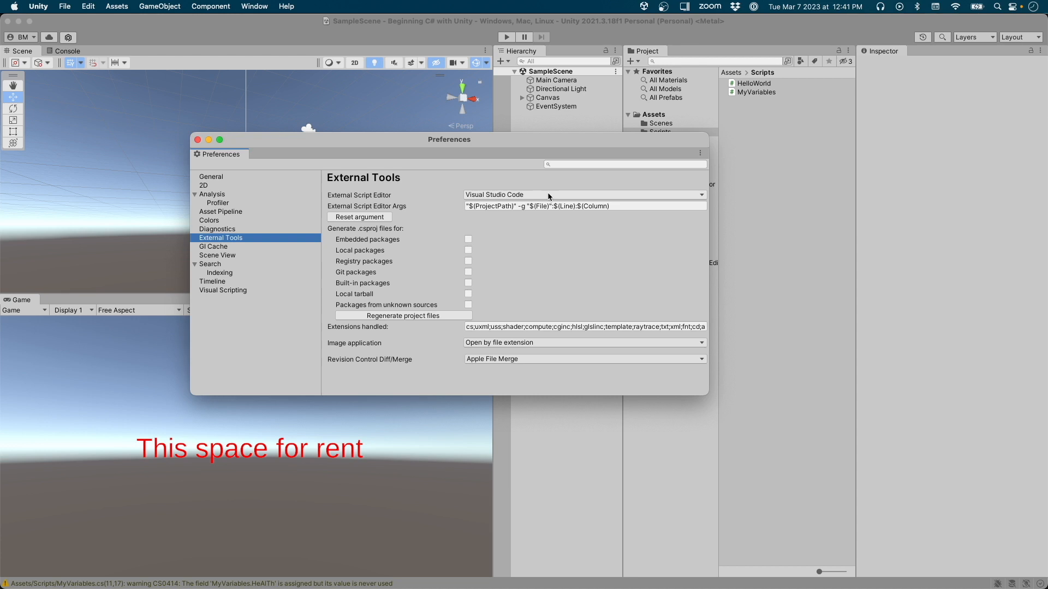
pyautogui.click(198, 139)
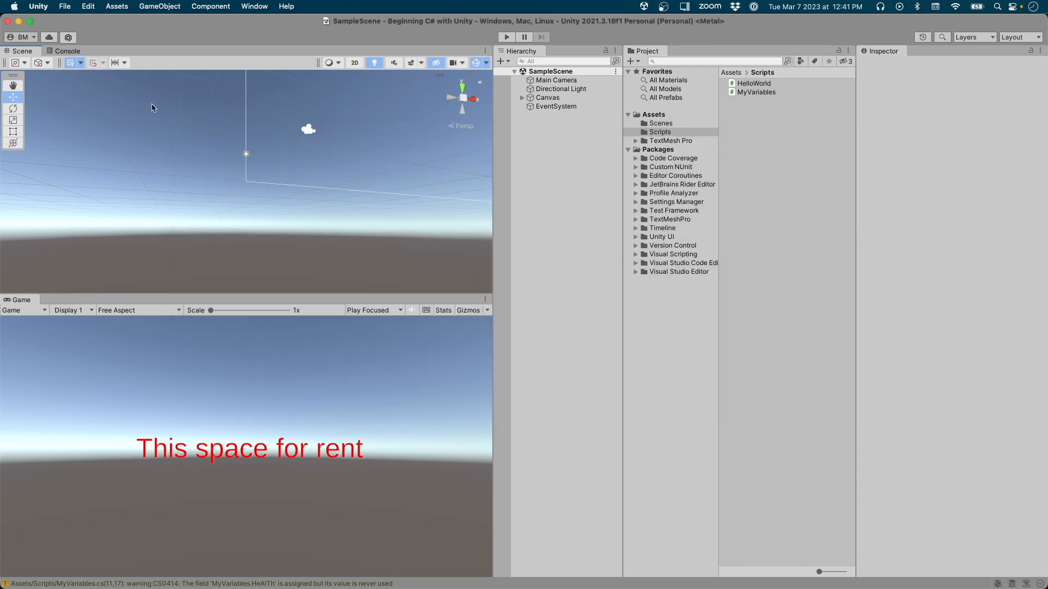